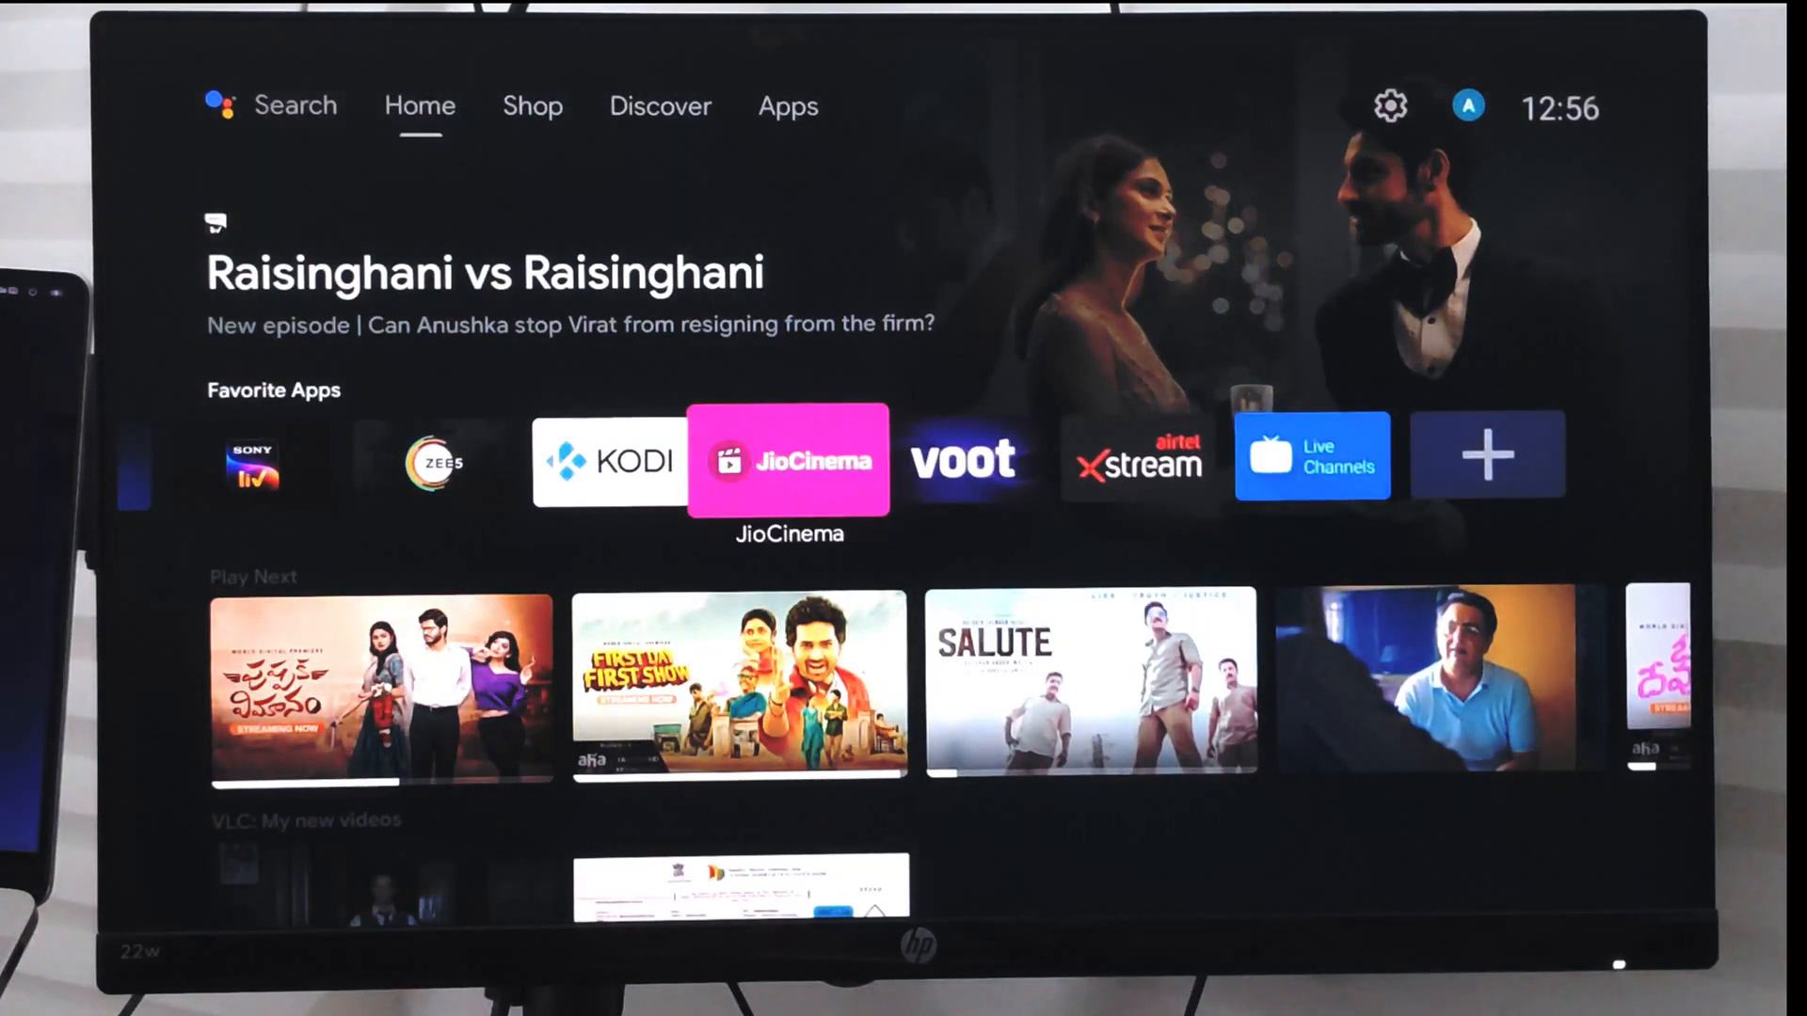
Switch to the Apps tab and scroll the Installed Apps grid down to its third row
scroll("left", 3)
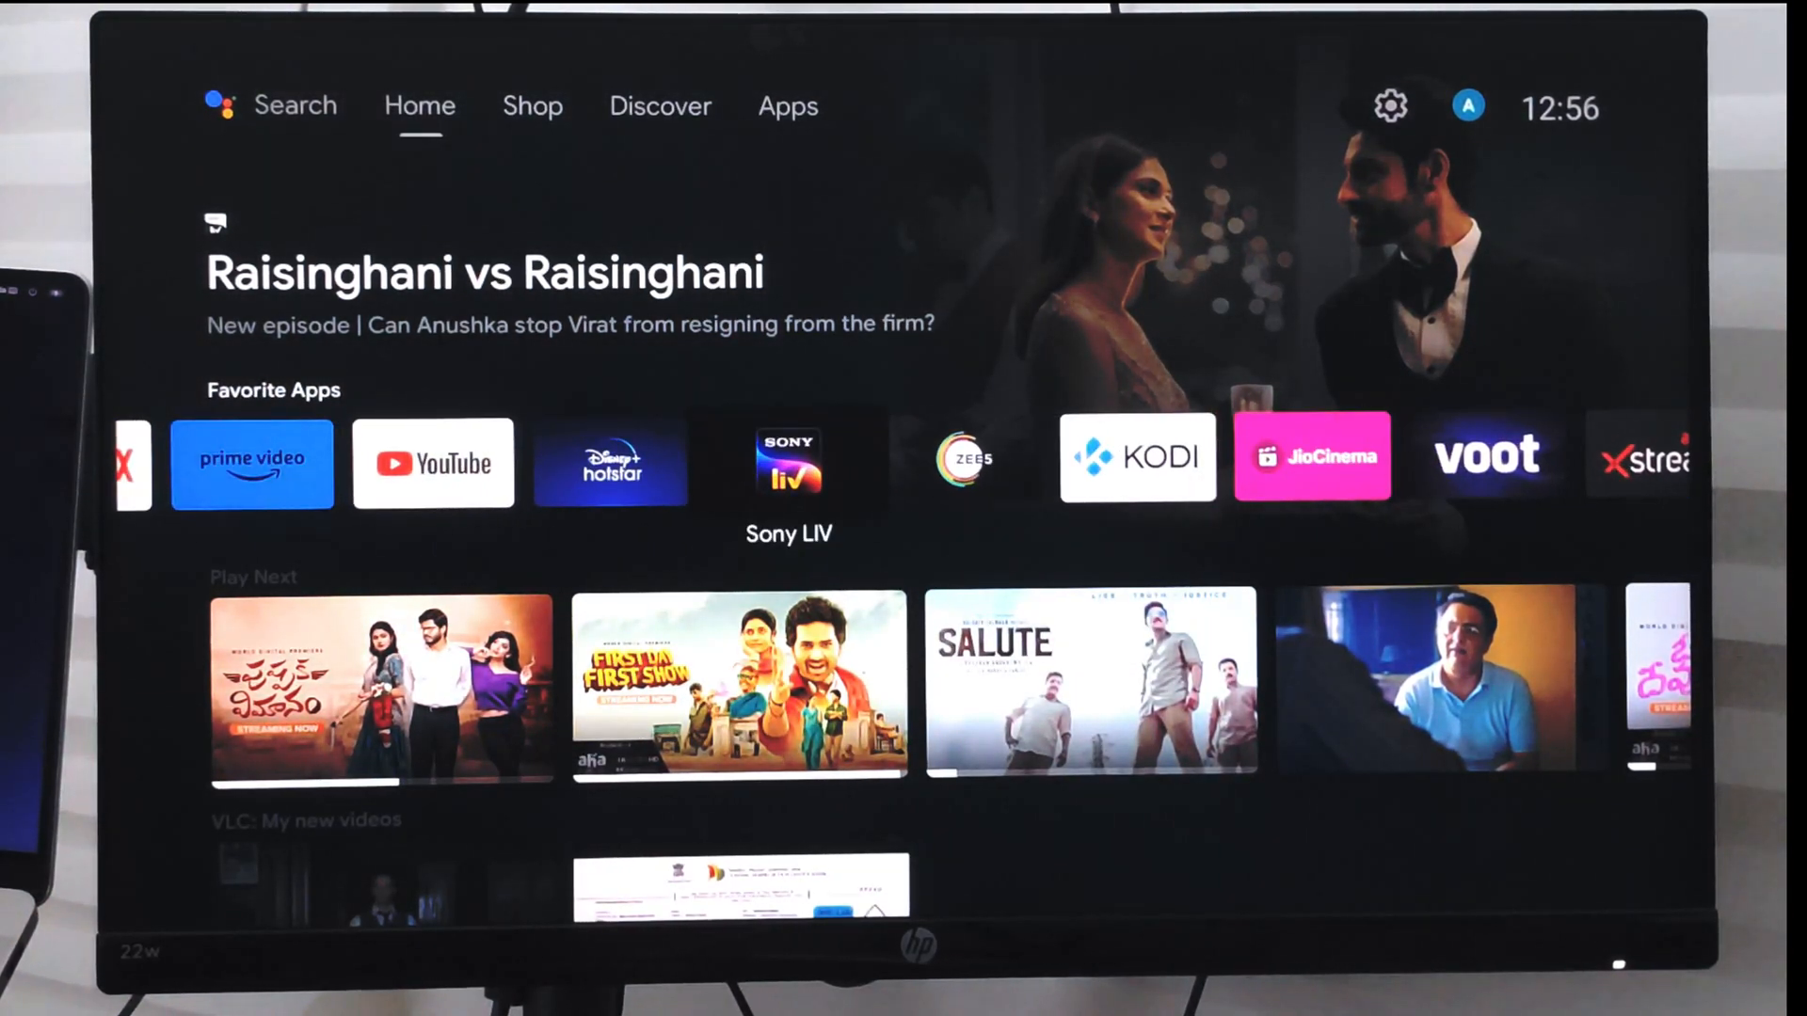
scroll("left", 3)
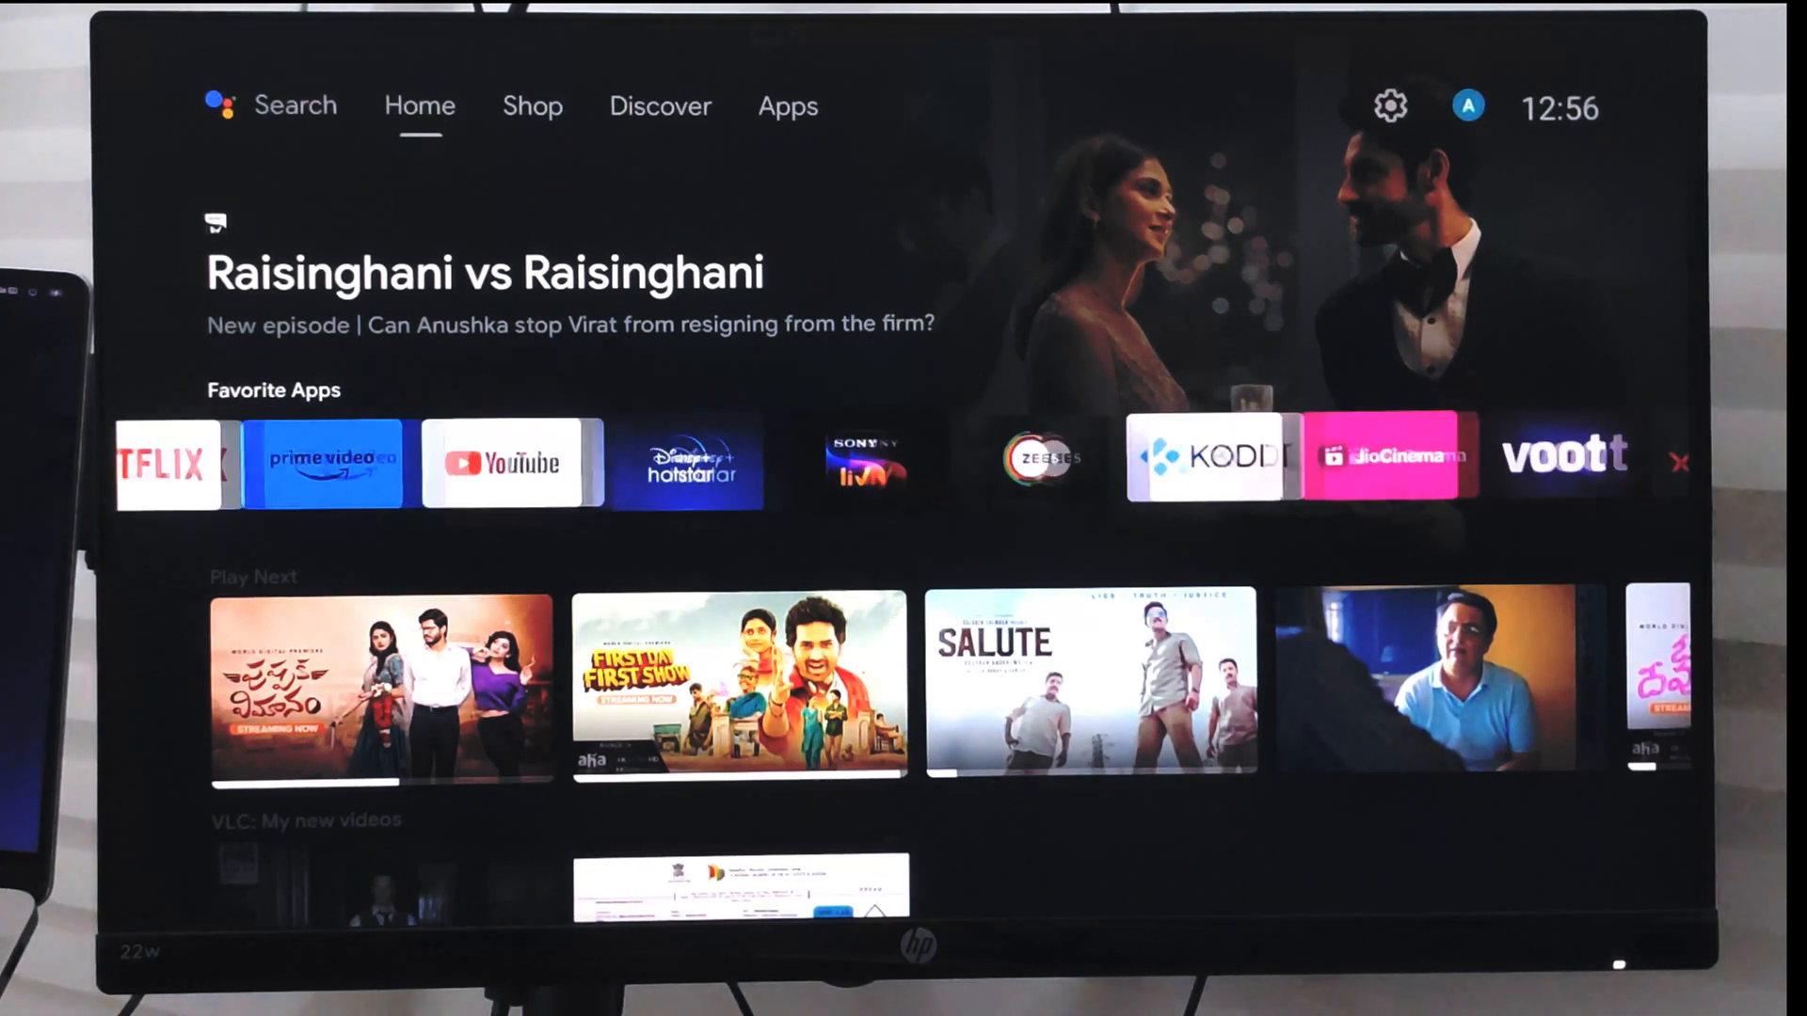
scroll("right", 3)
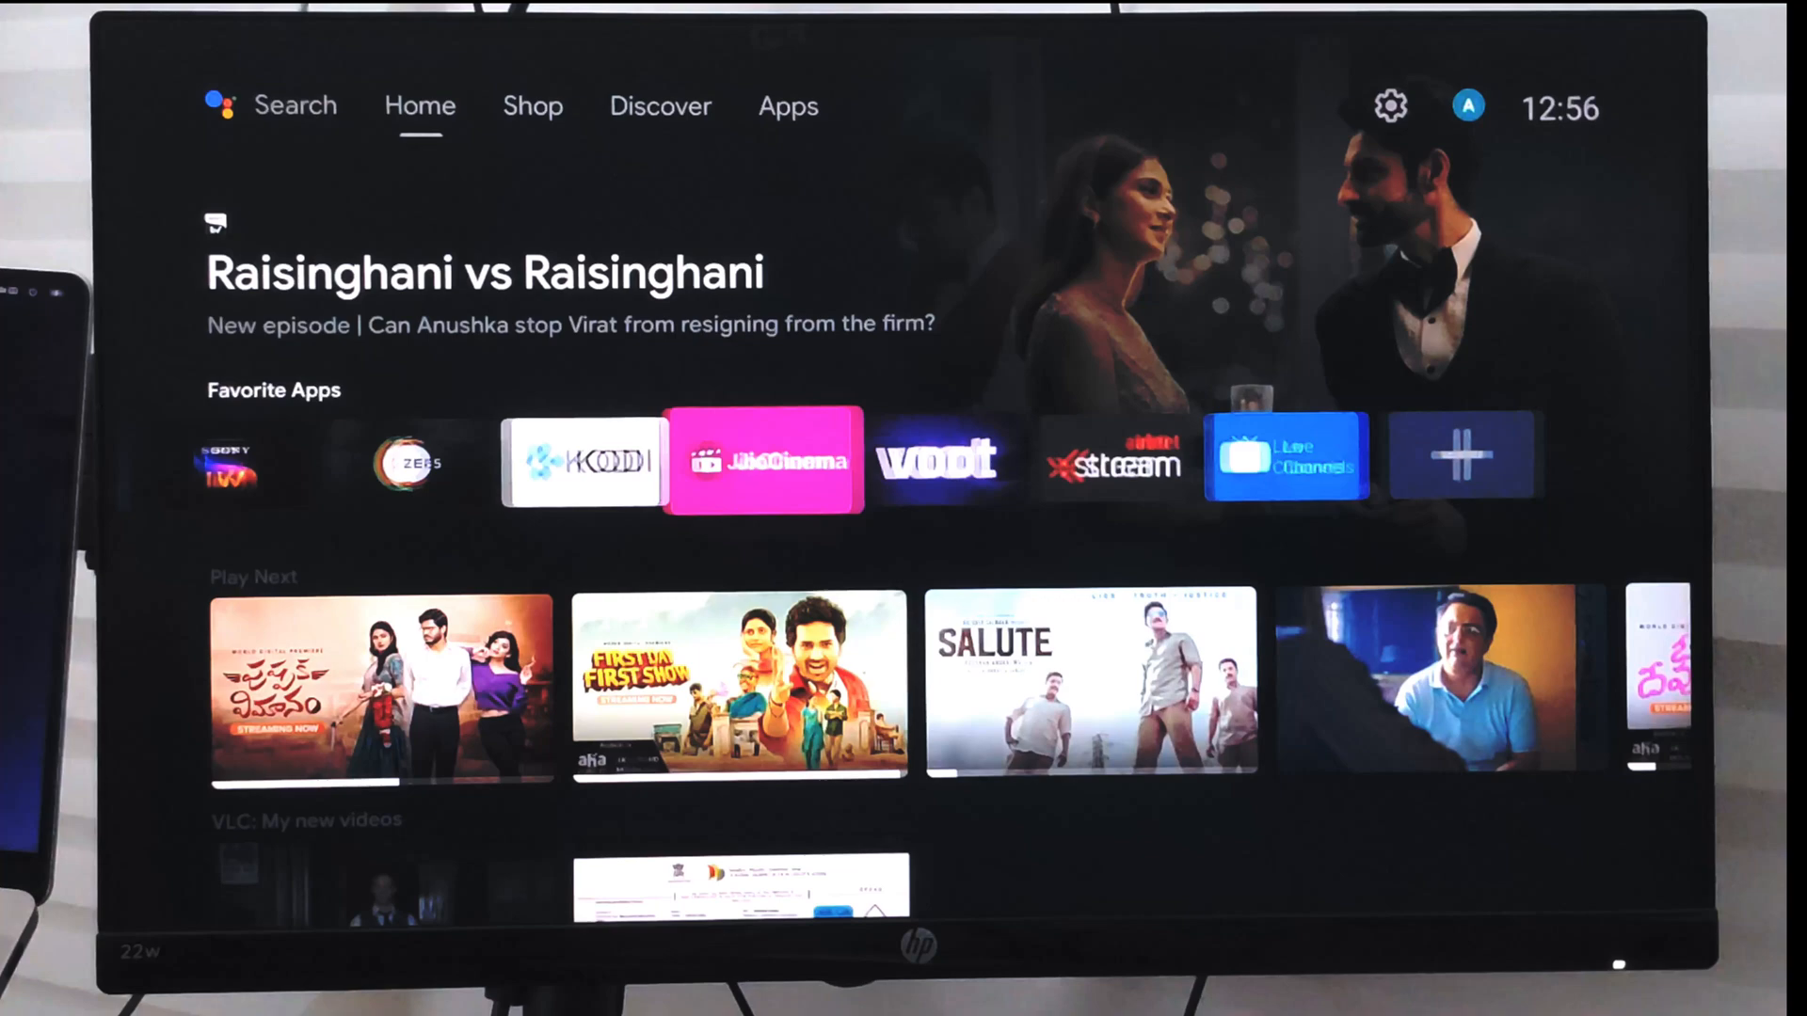
scroll("left", 3)
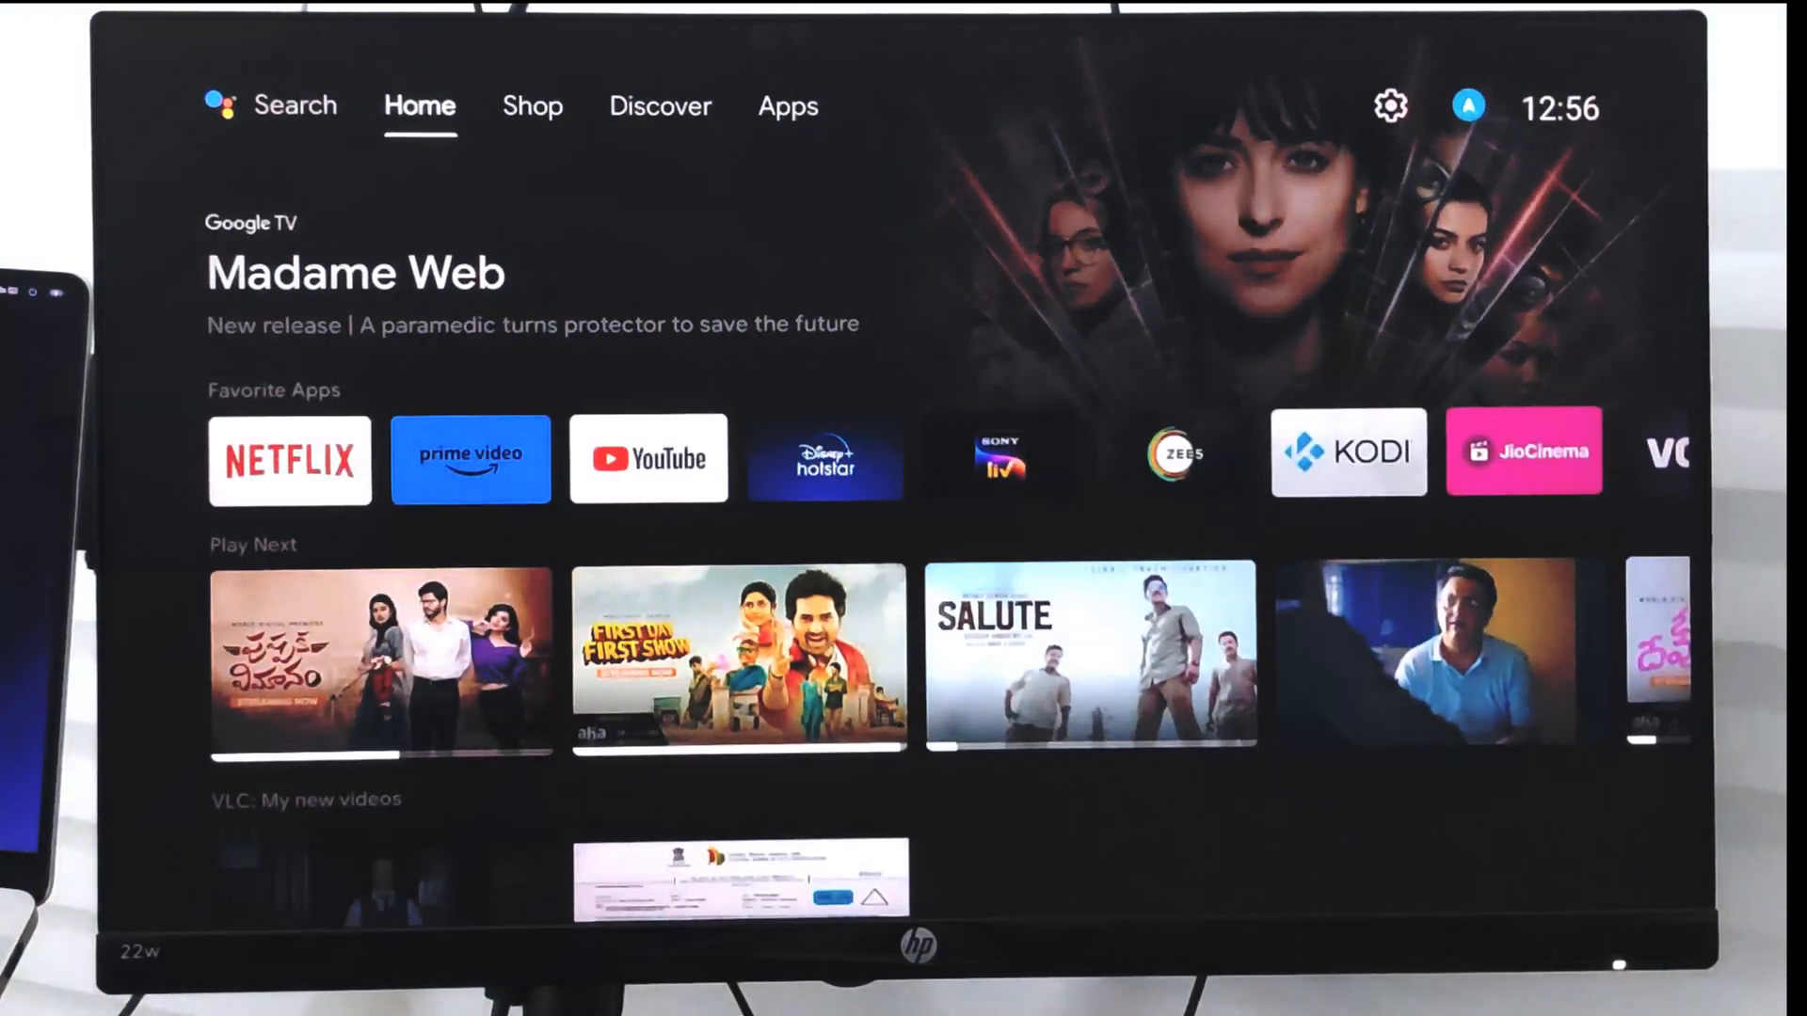
left_click(789, 105)
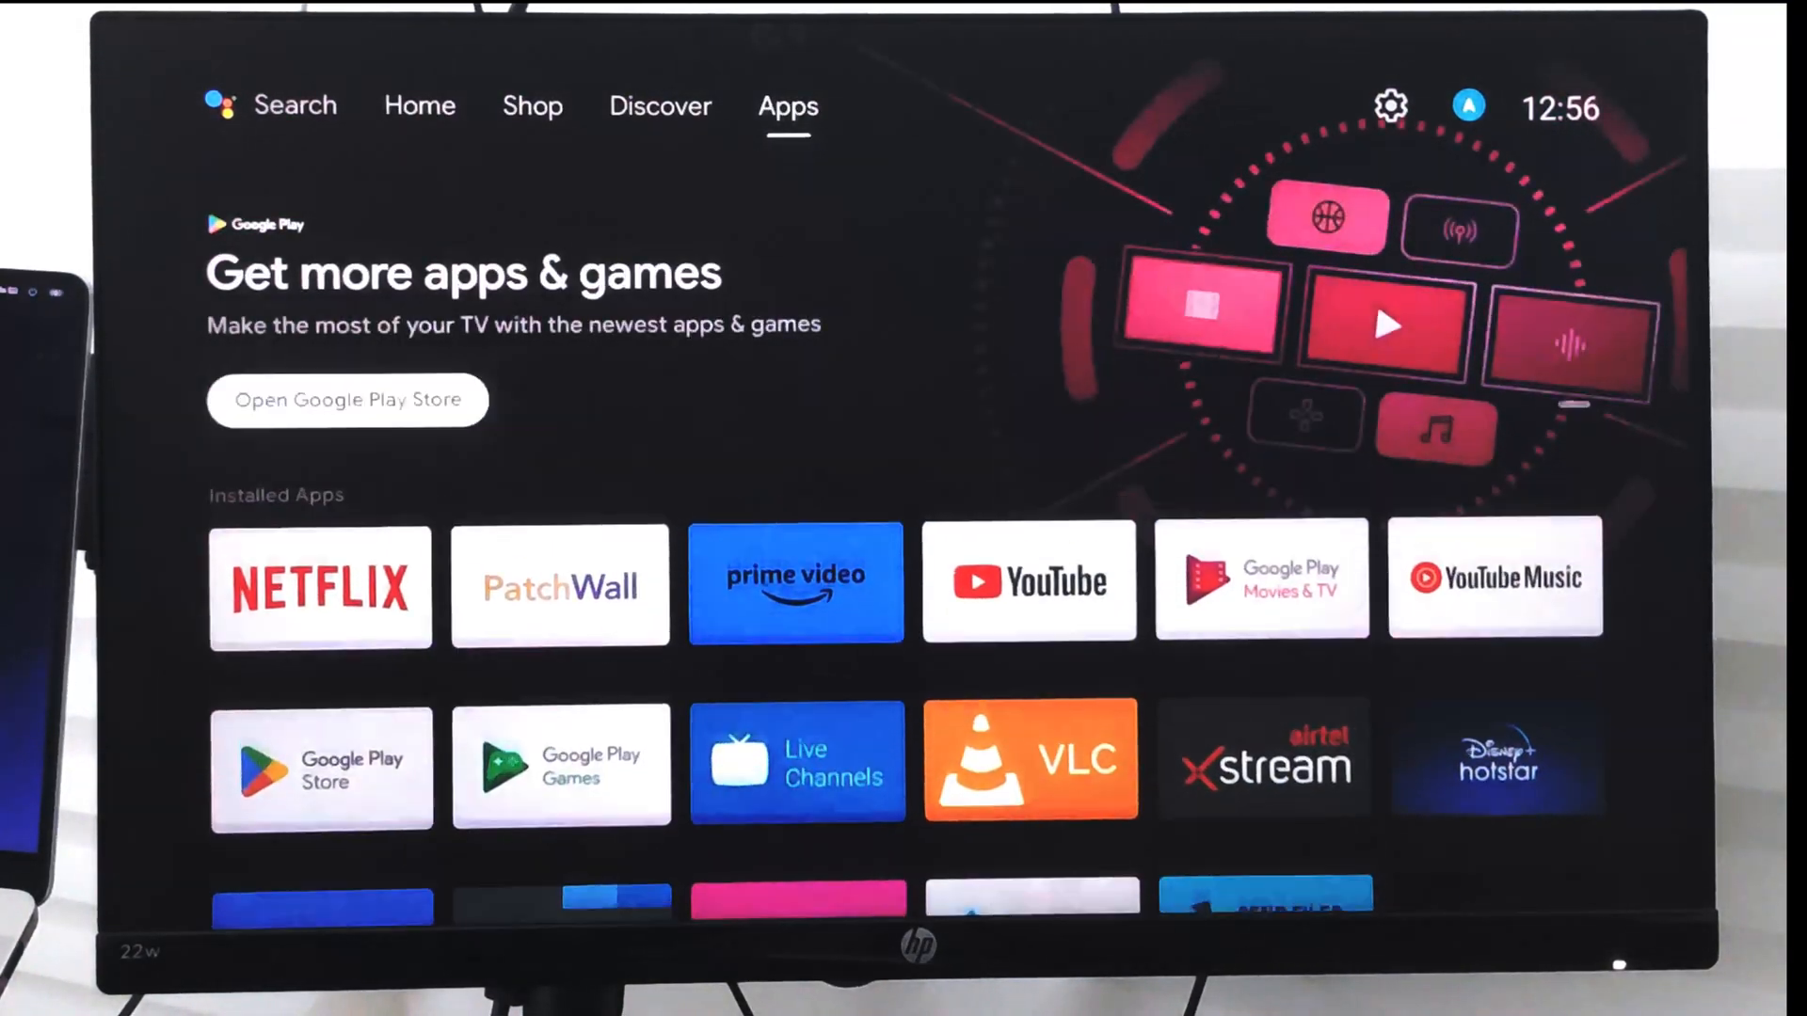
scroll("down", 3)
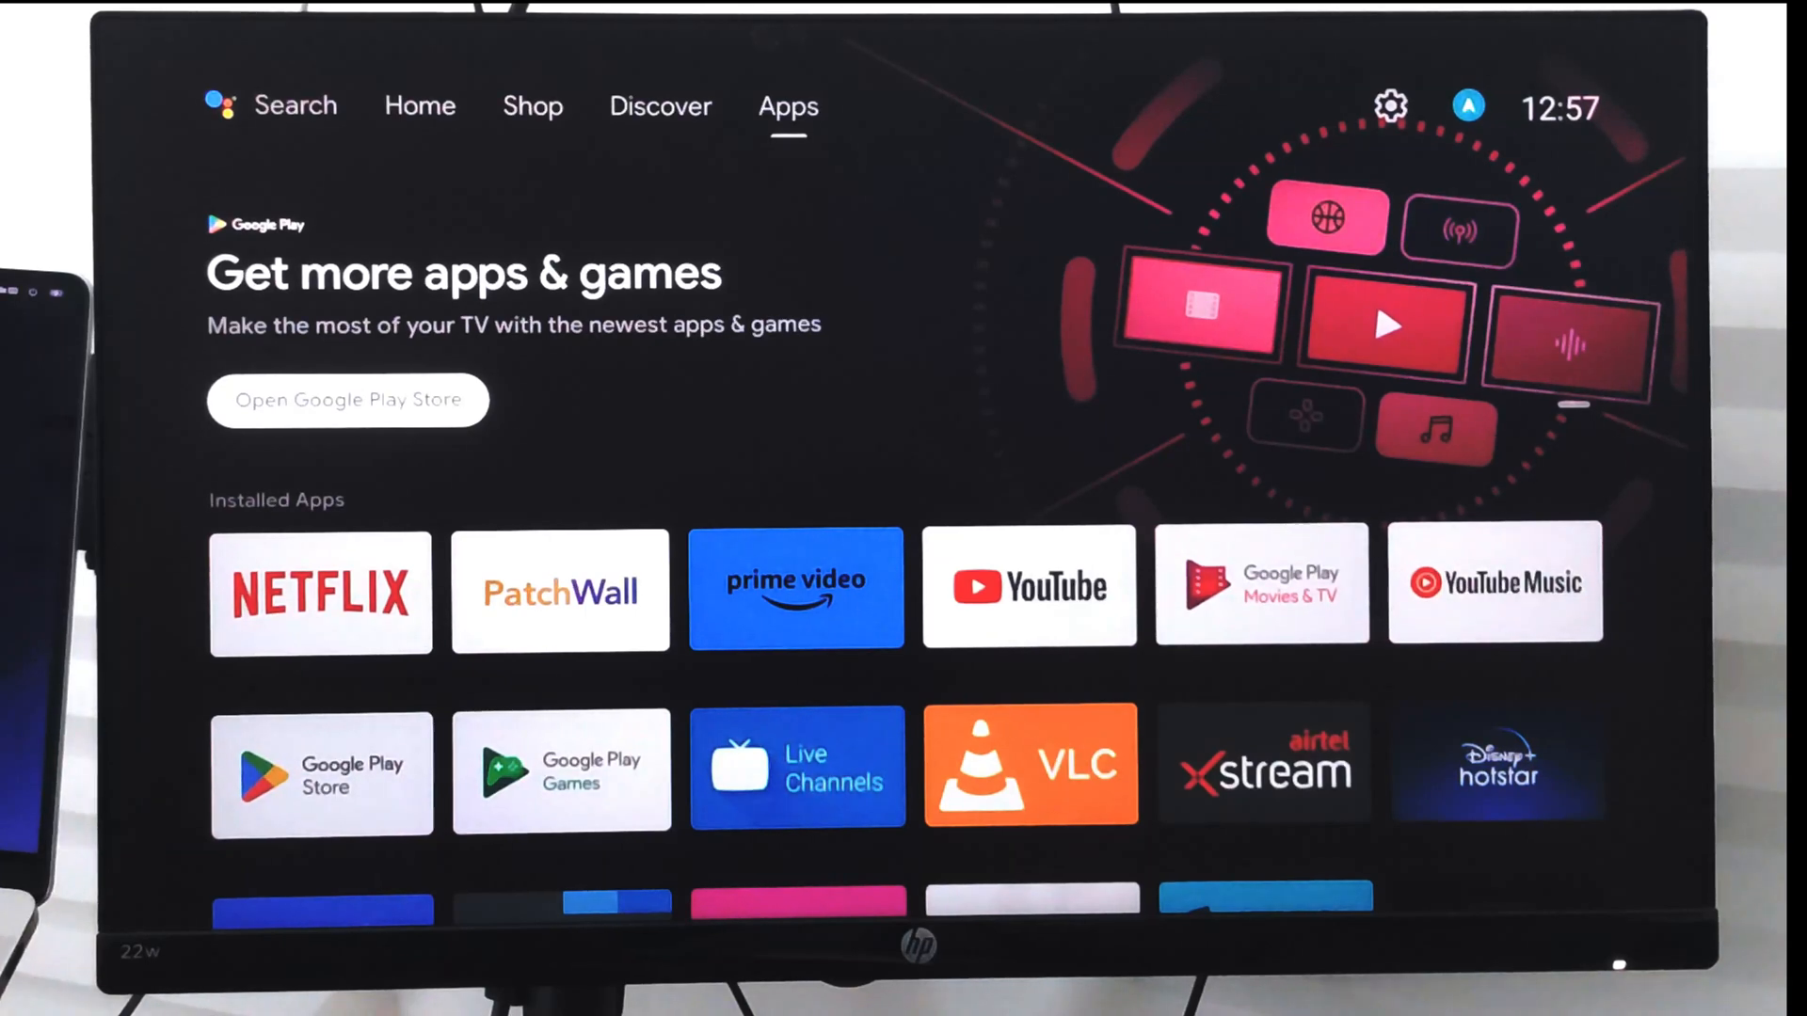
scroll("down", 3)
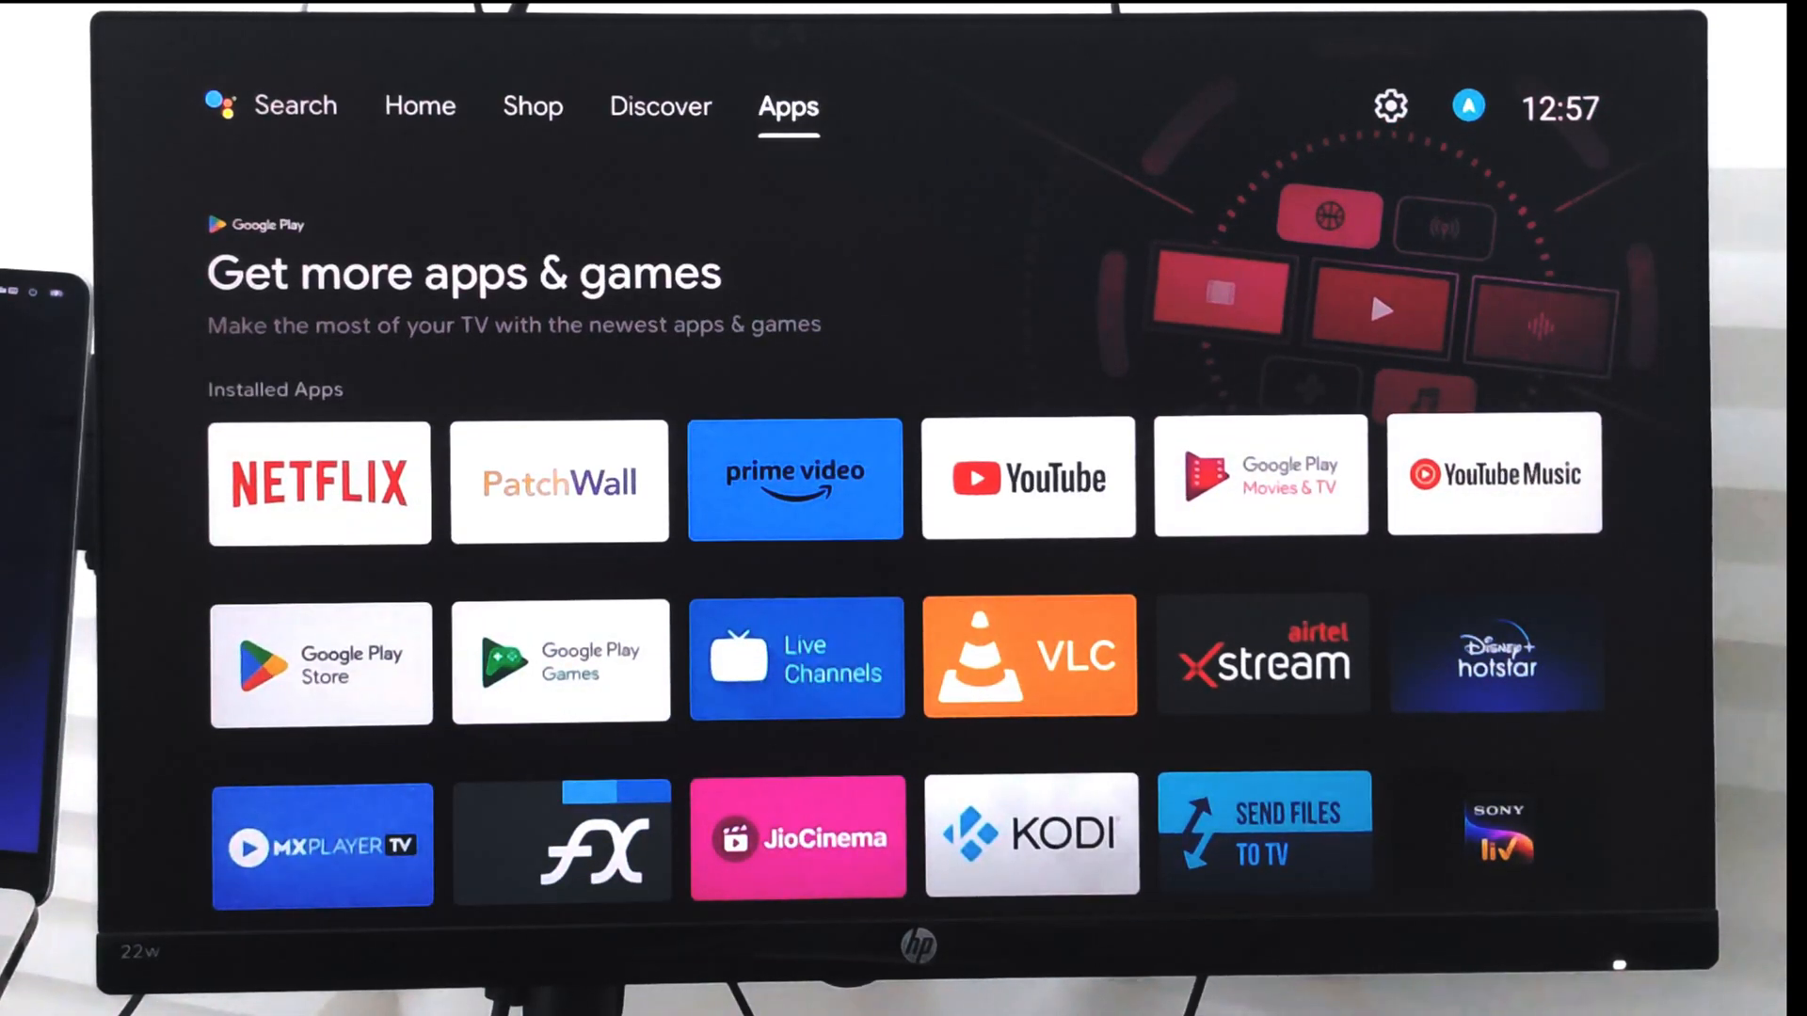
mouse_move(1389, 105)
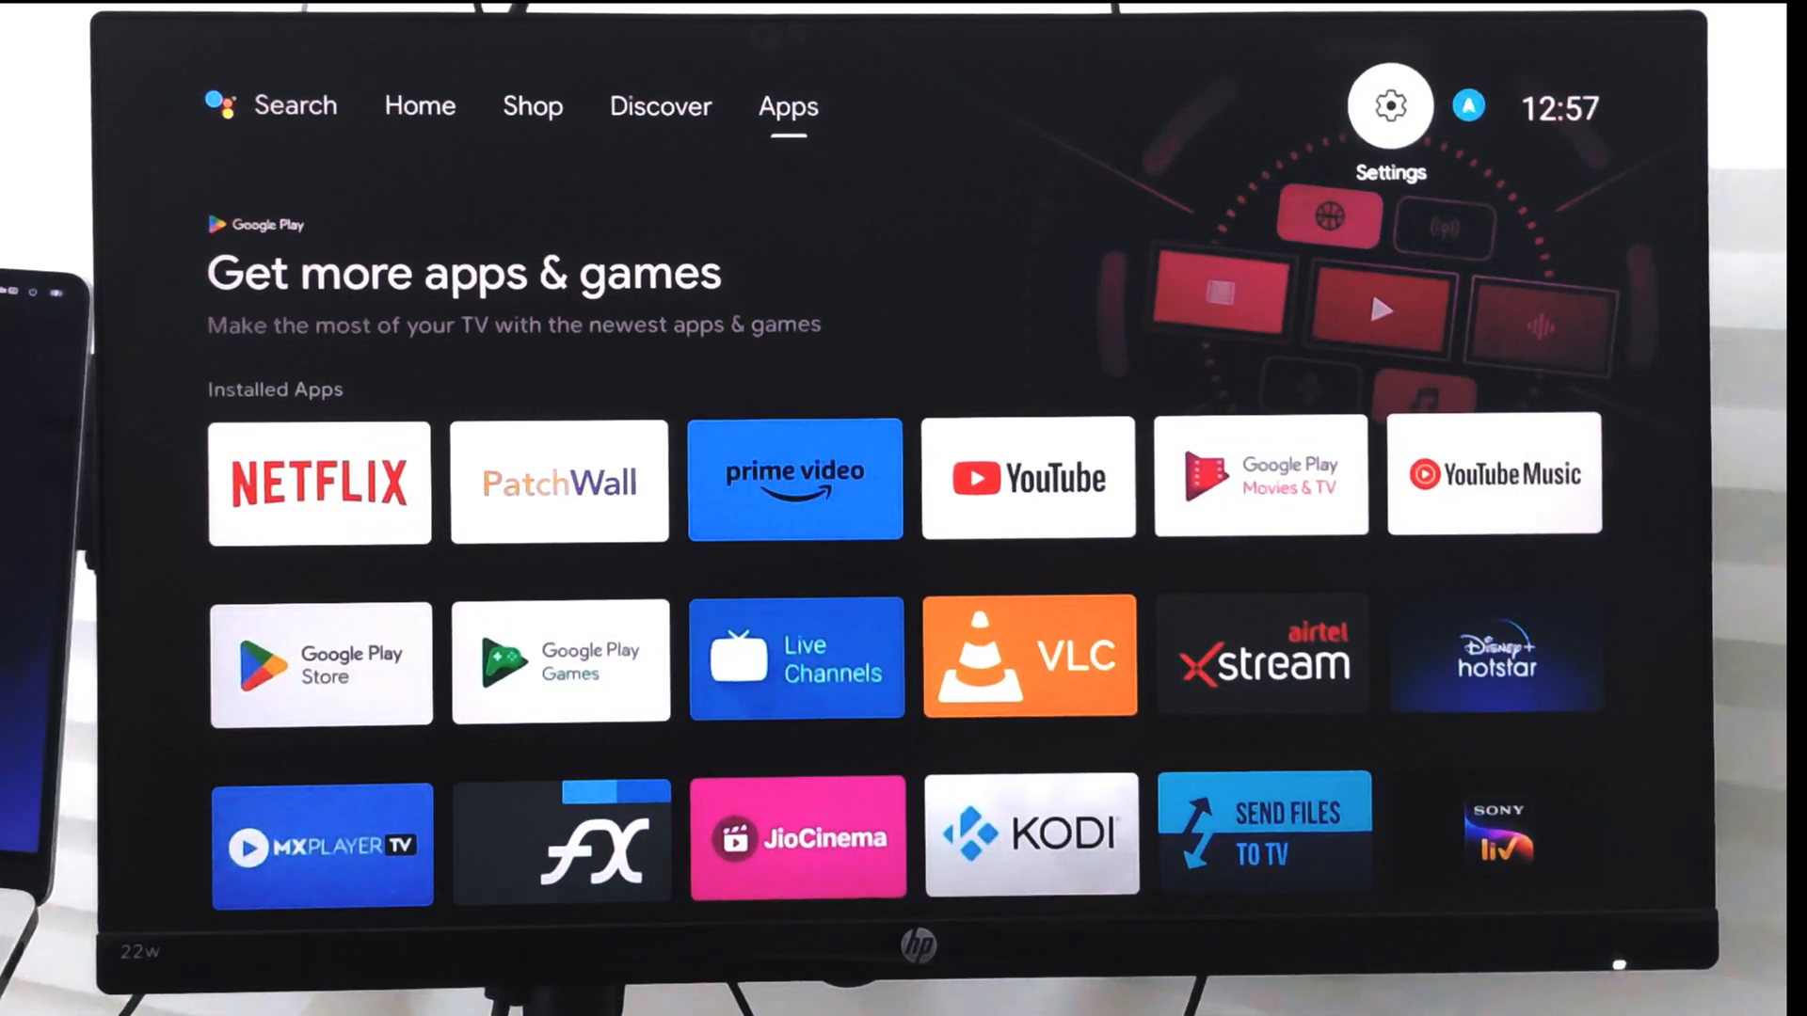
Open the device Settings panel and enter its Apps section
left_click(1389, 105)
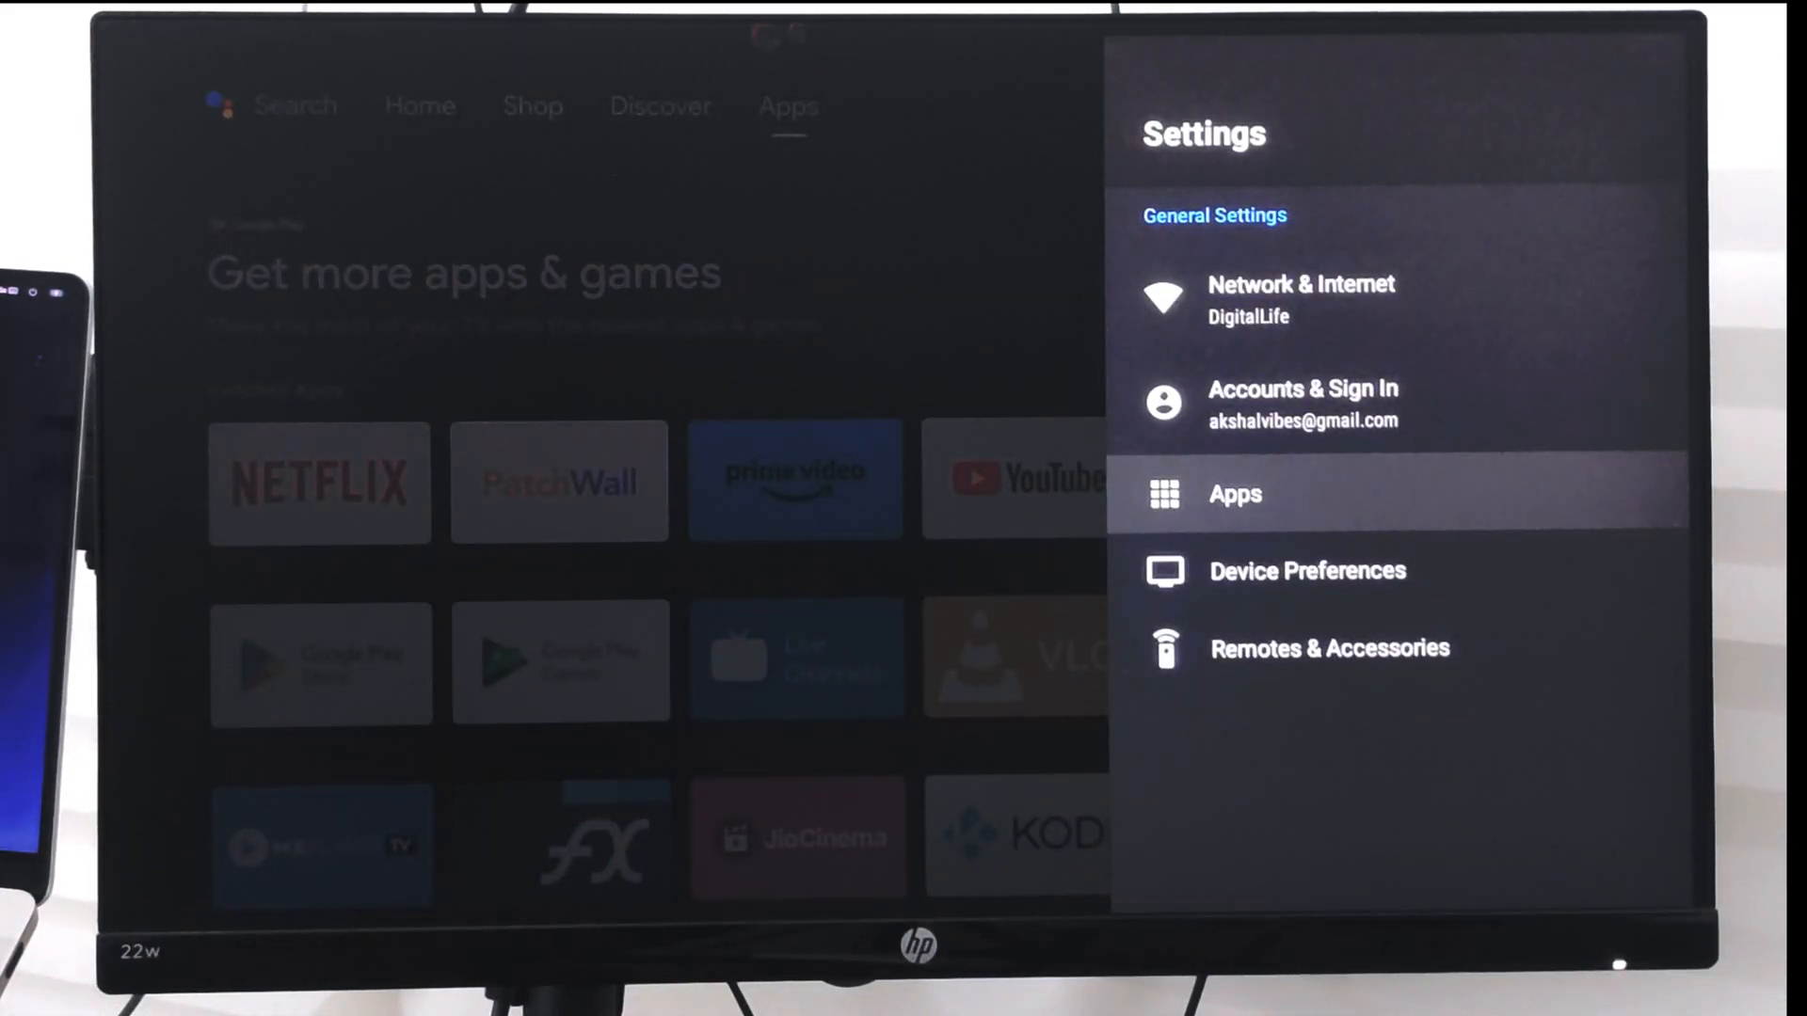
left_click(1234, 495)
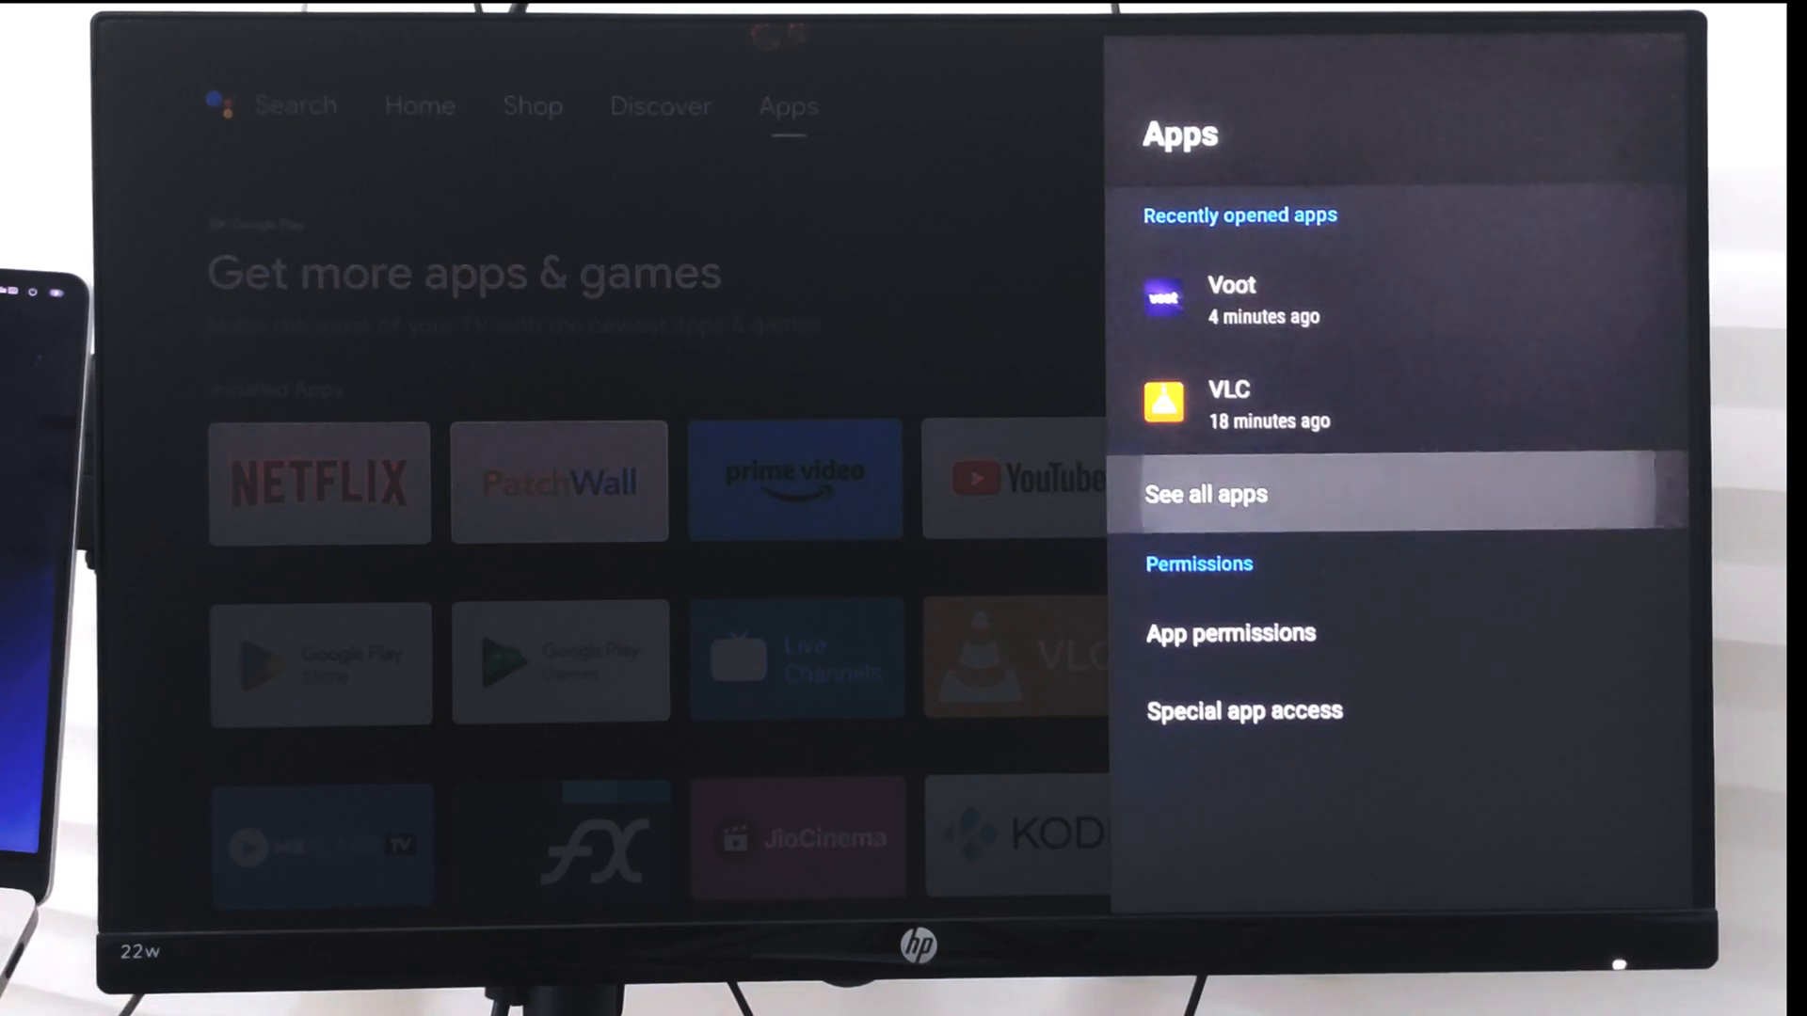
Choose See all apps and scroll down the All apps list showing storage sizes
left_click(1205, 493)
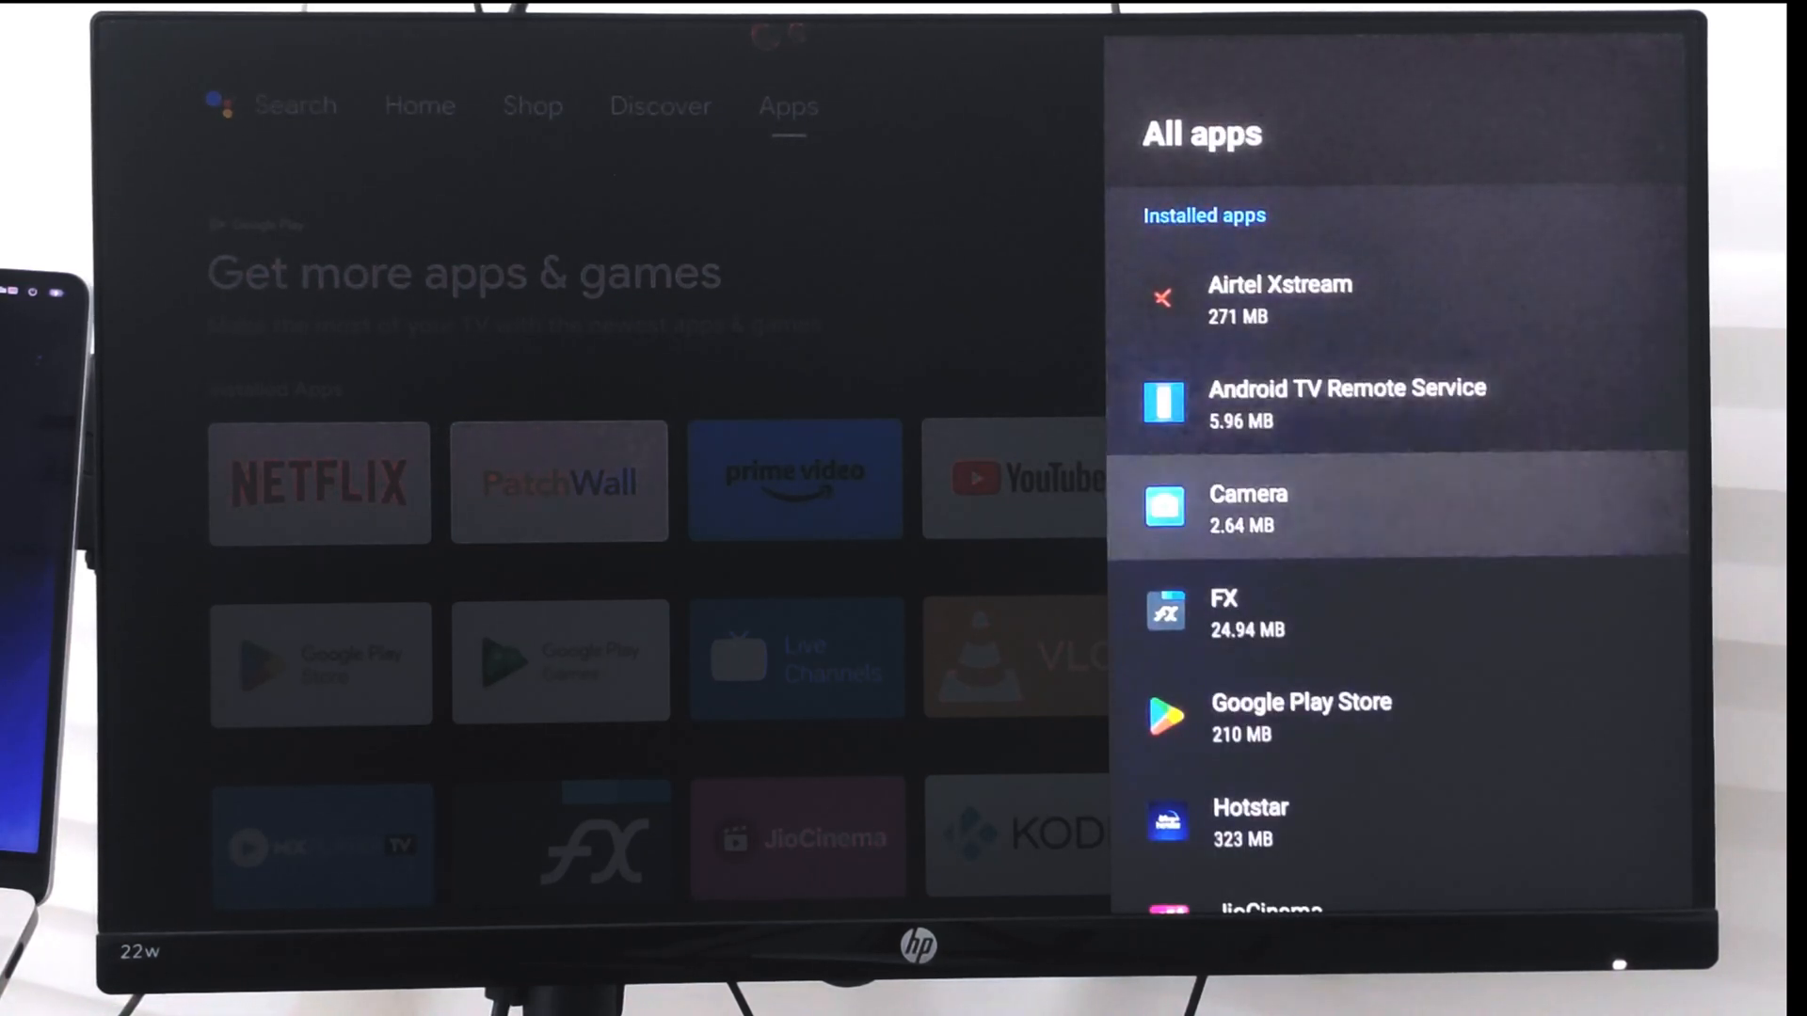
scroll("down", 3)
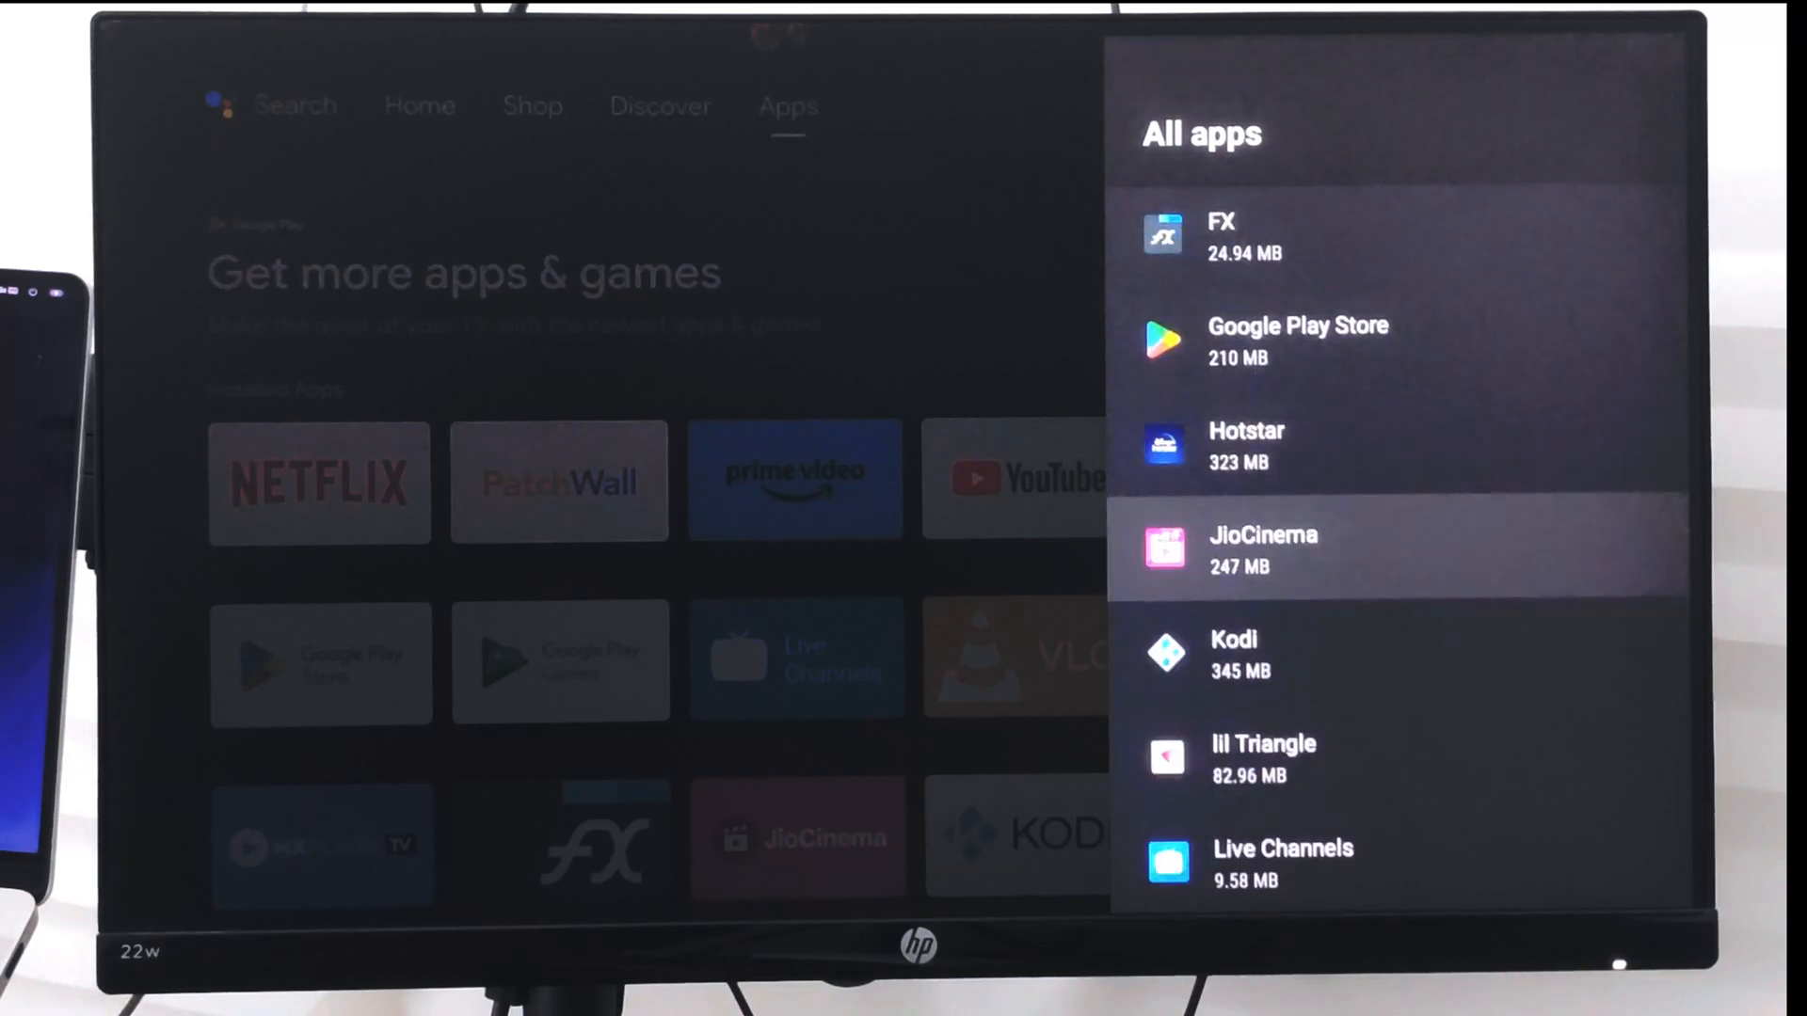
scroll("down", 3)
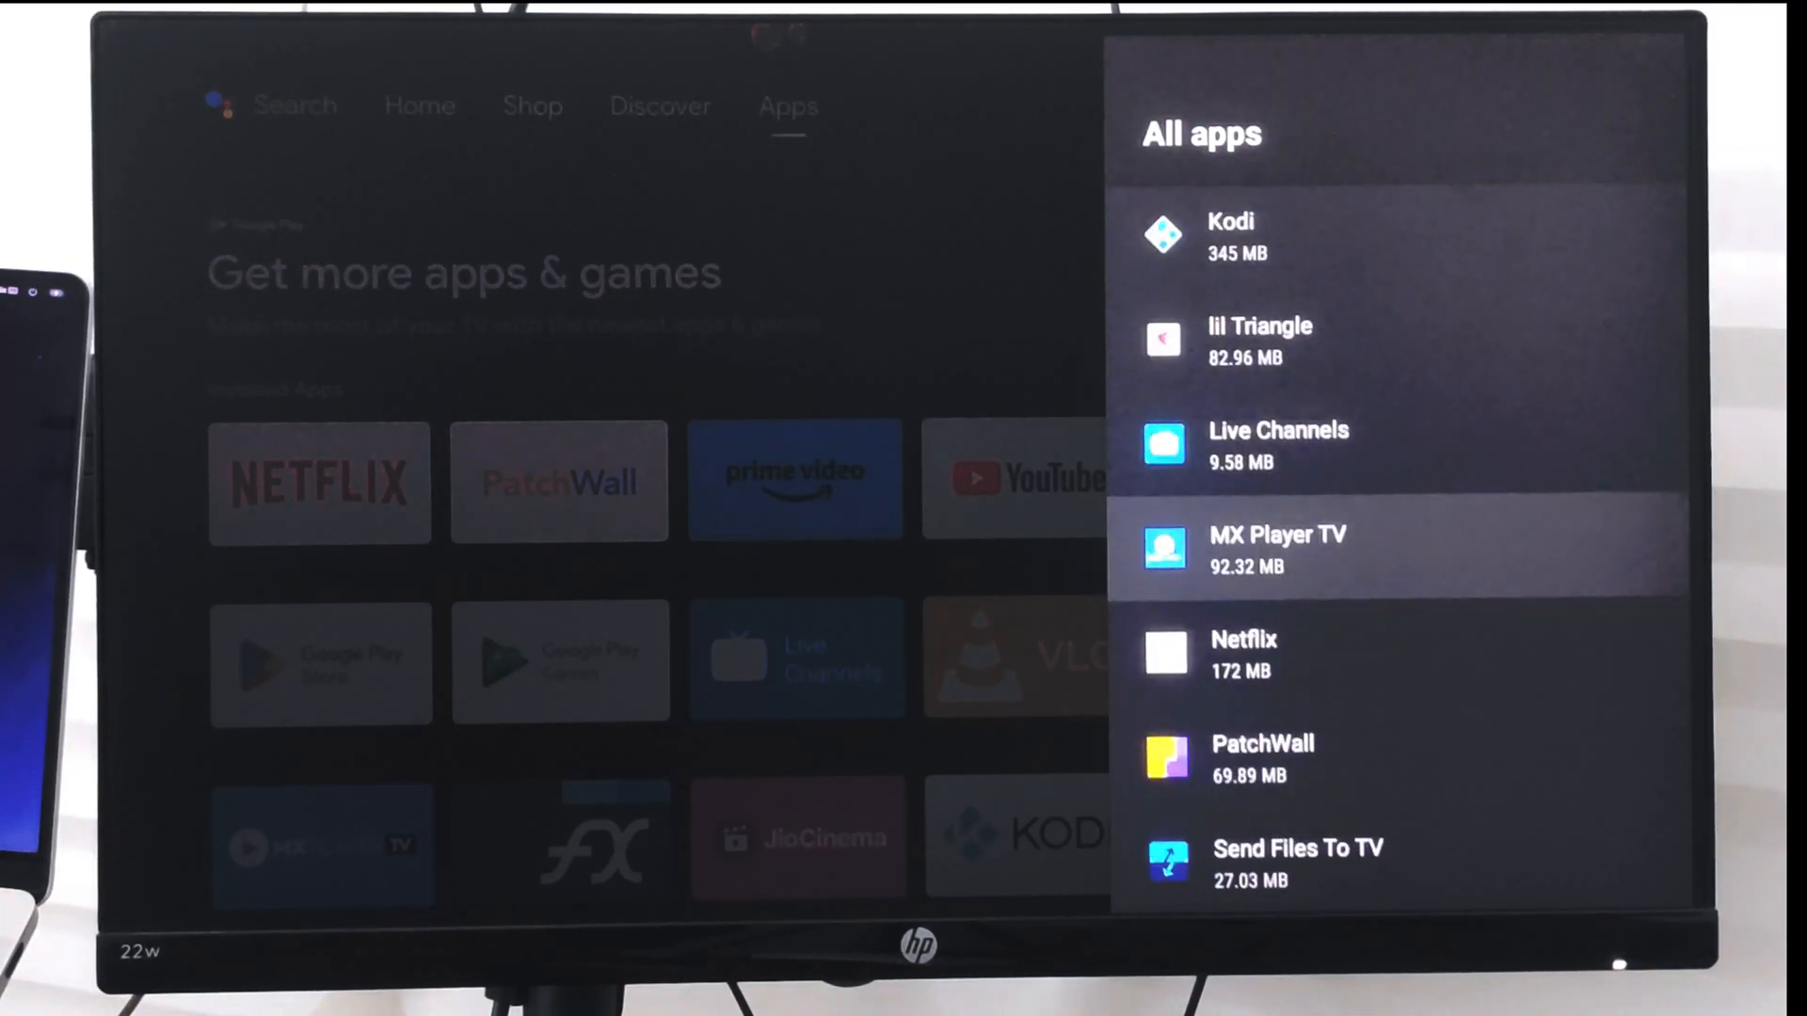
scroll("down", 3)
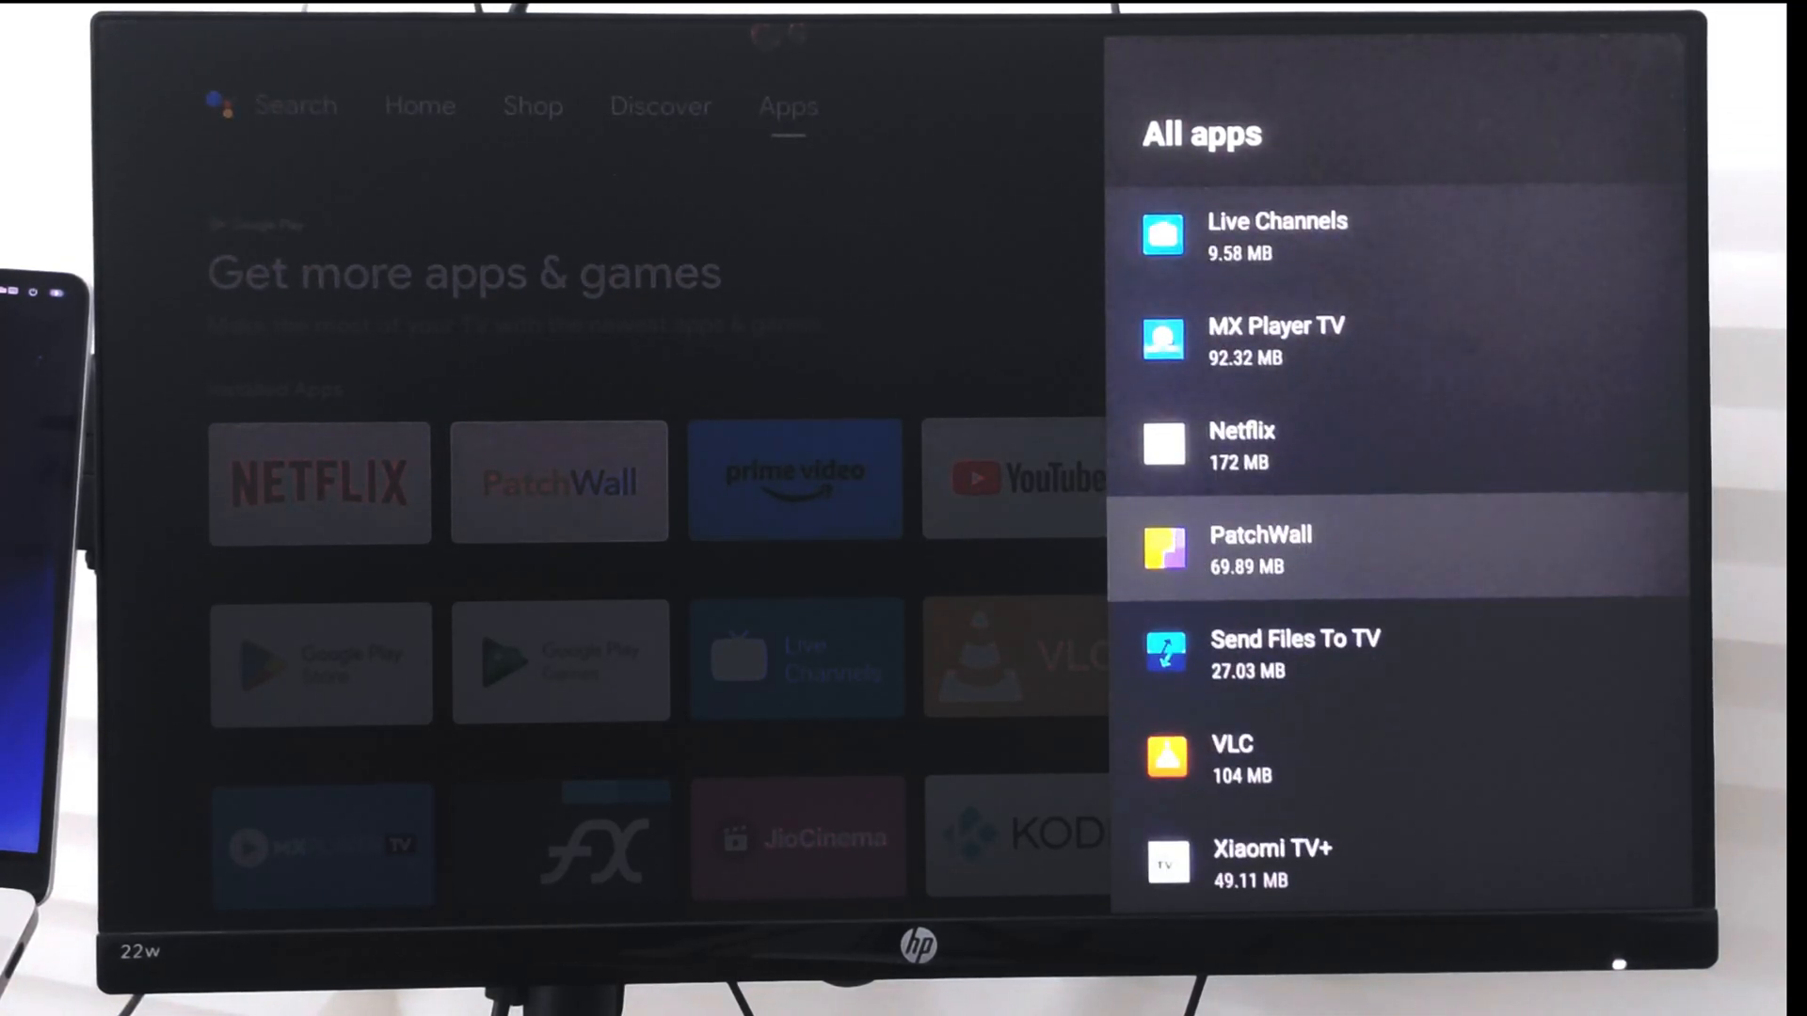
left_click(1276, 340)
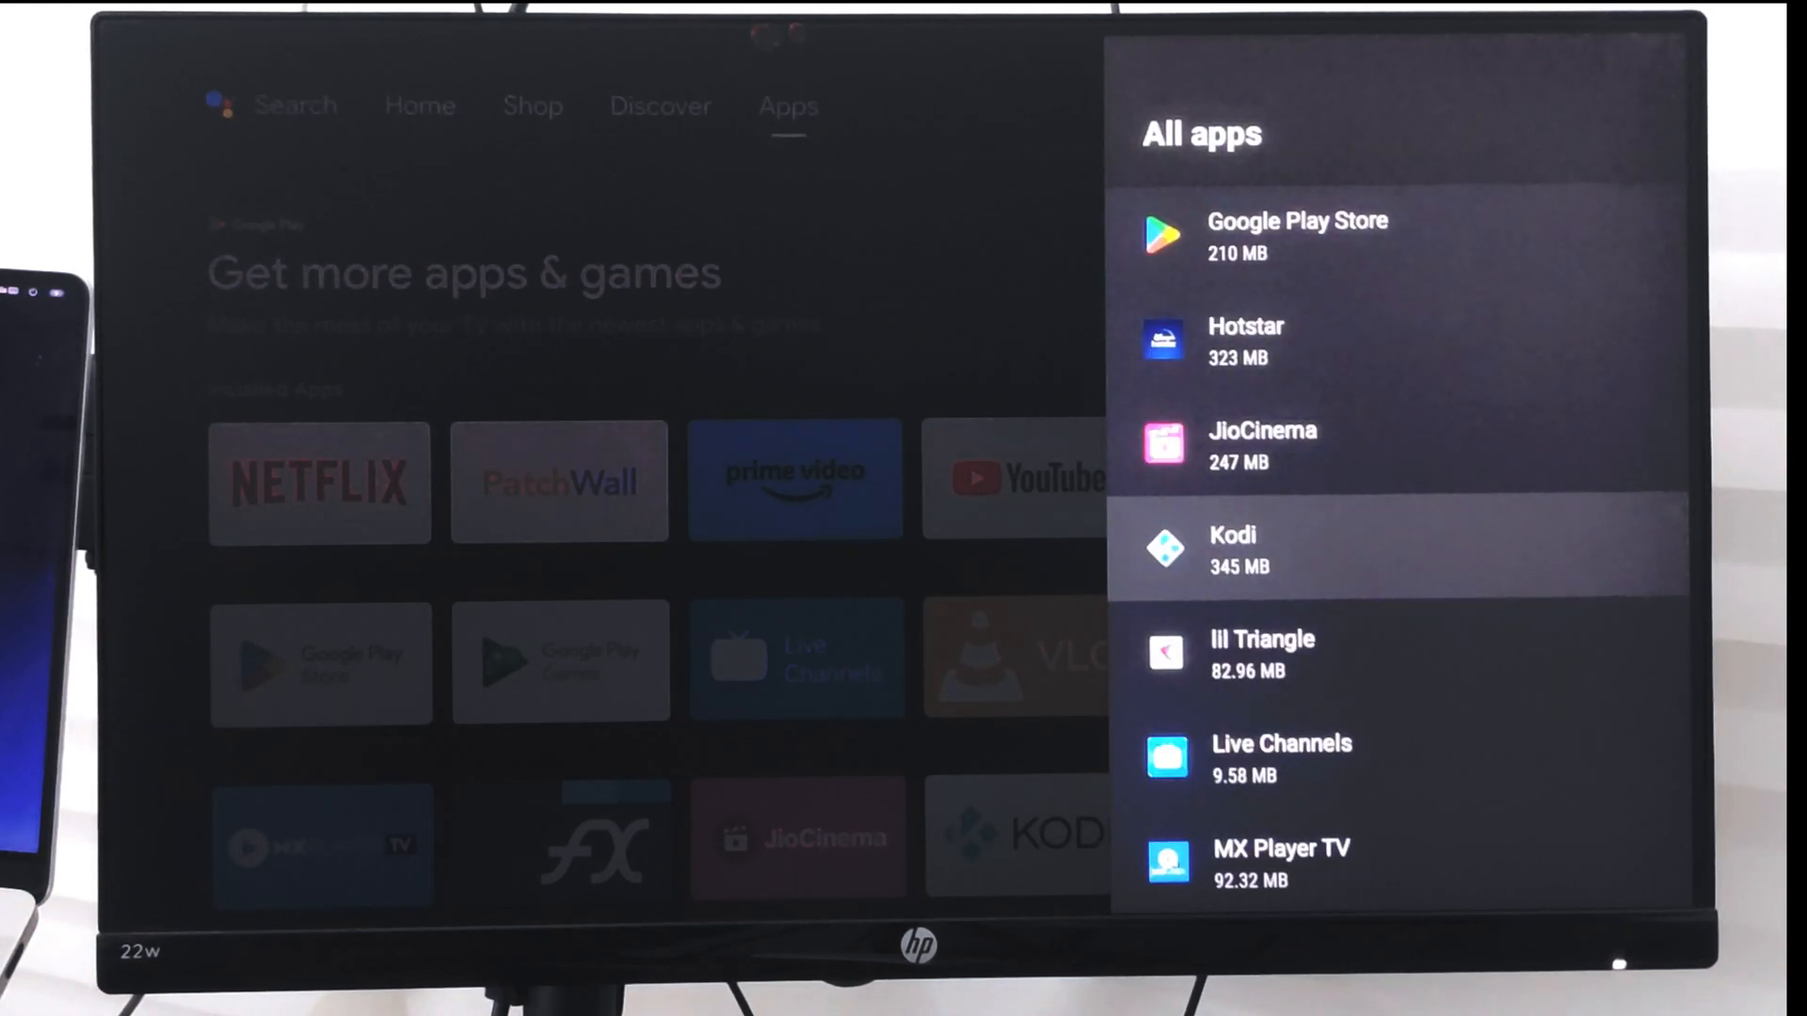
Browse the All apps list back up and down past YouTube to ZEE5 and Google Play Games
scroll("up", 3)
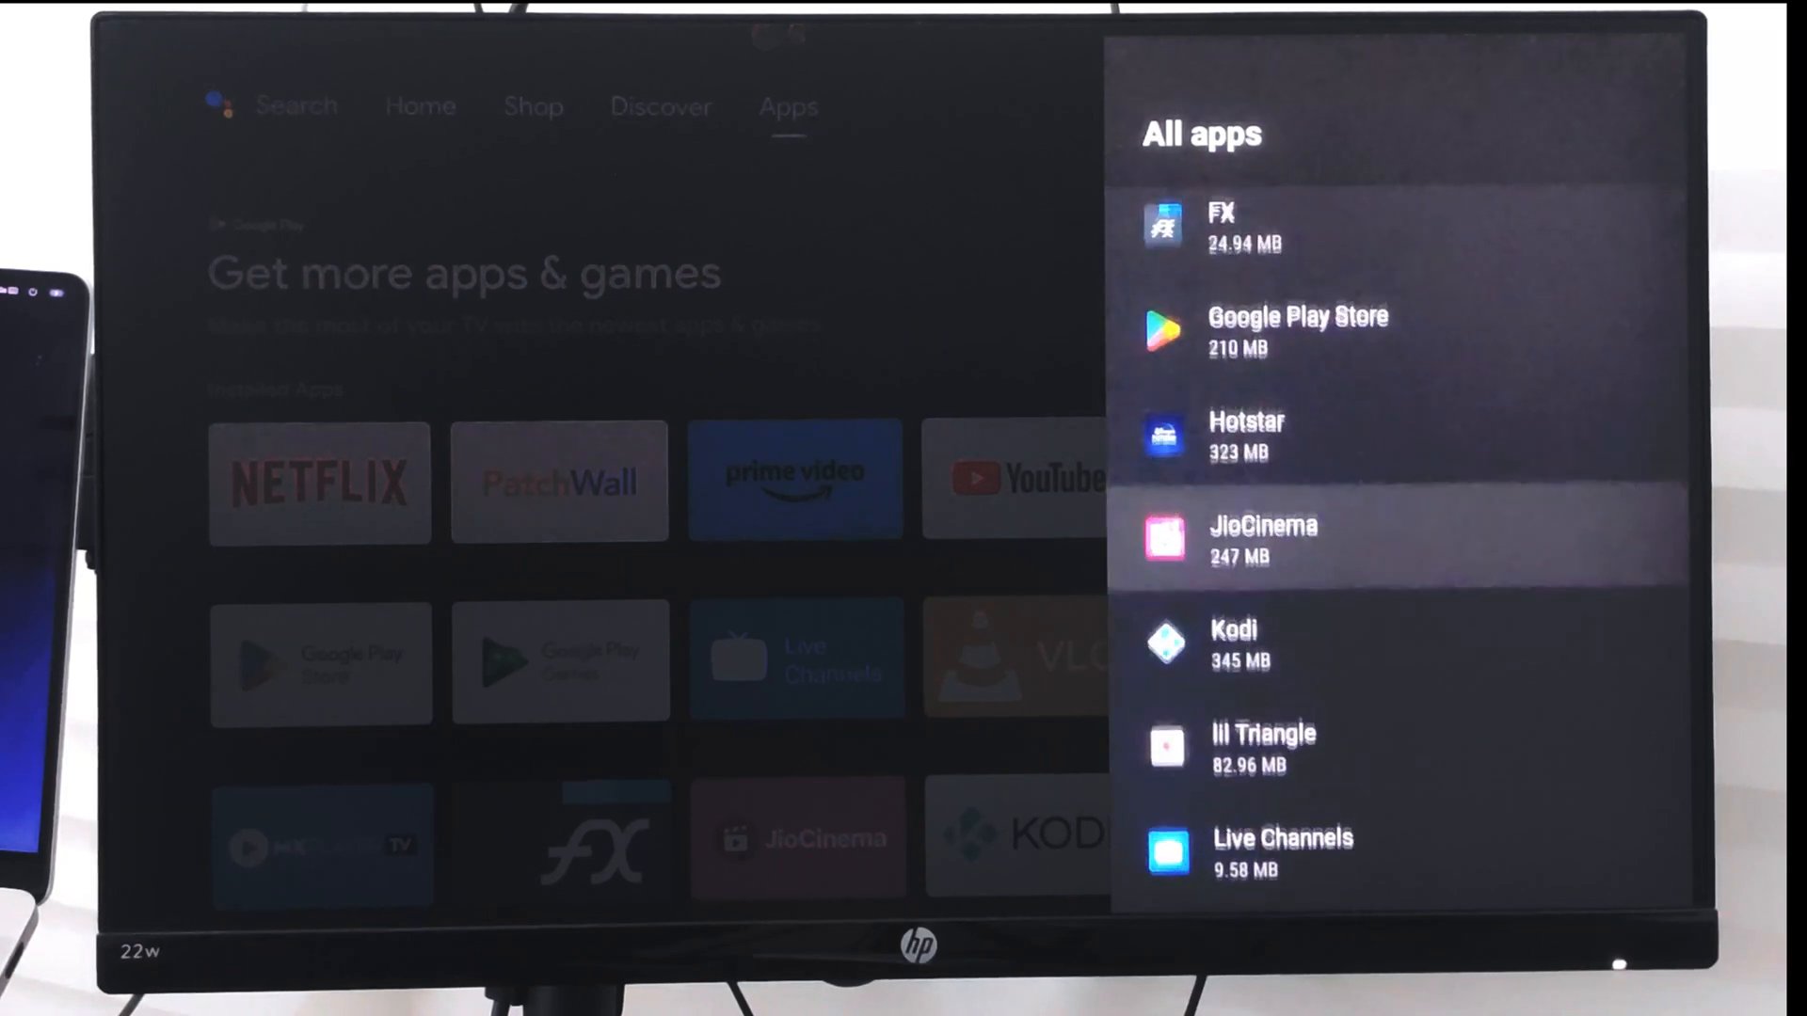
scroll("up", 3)
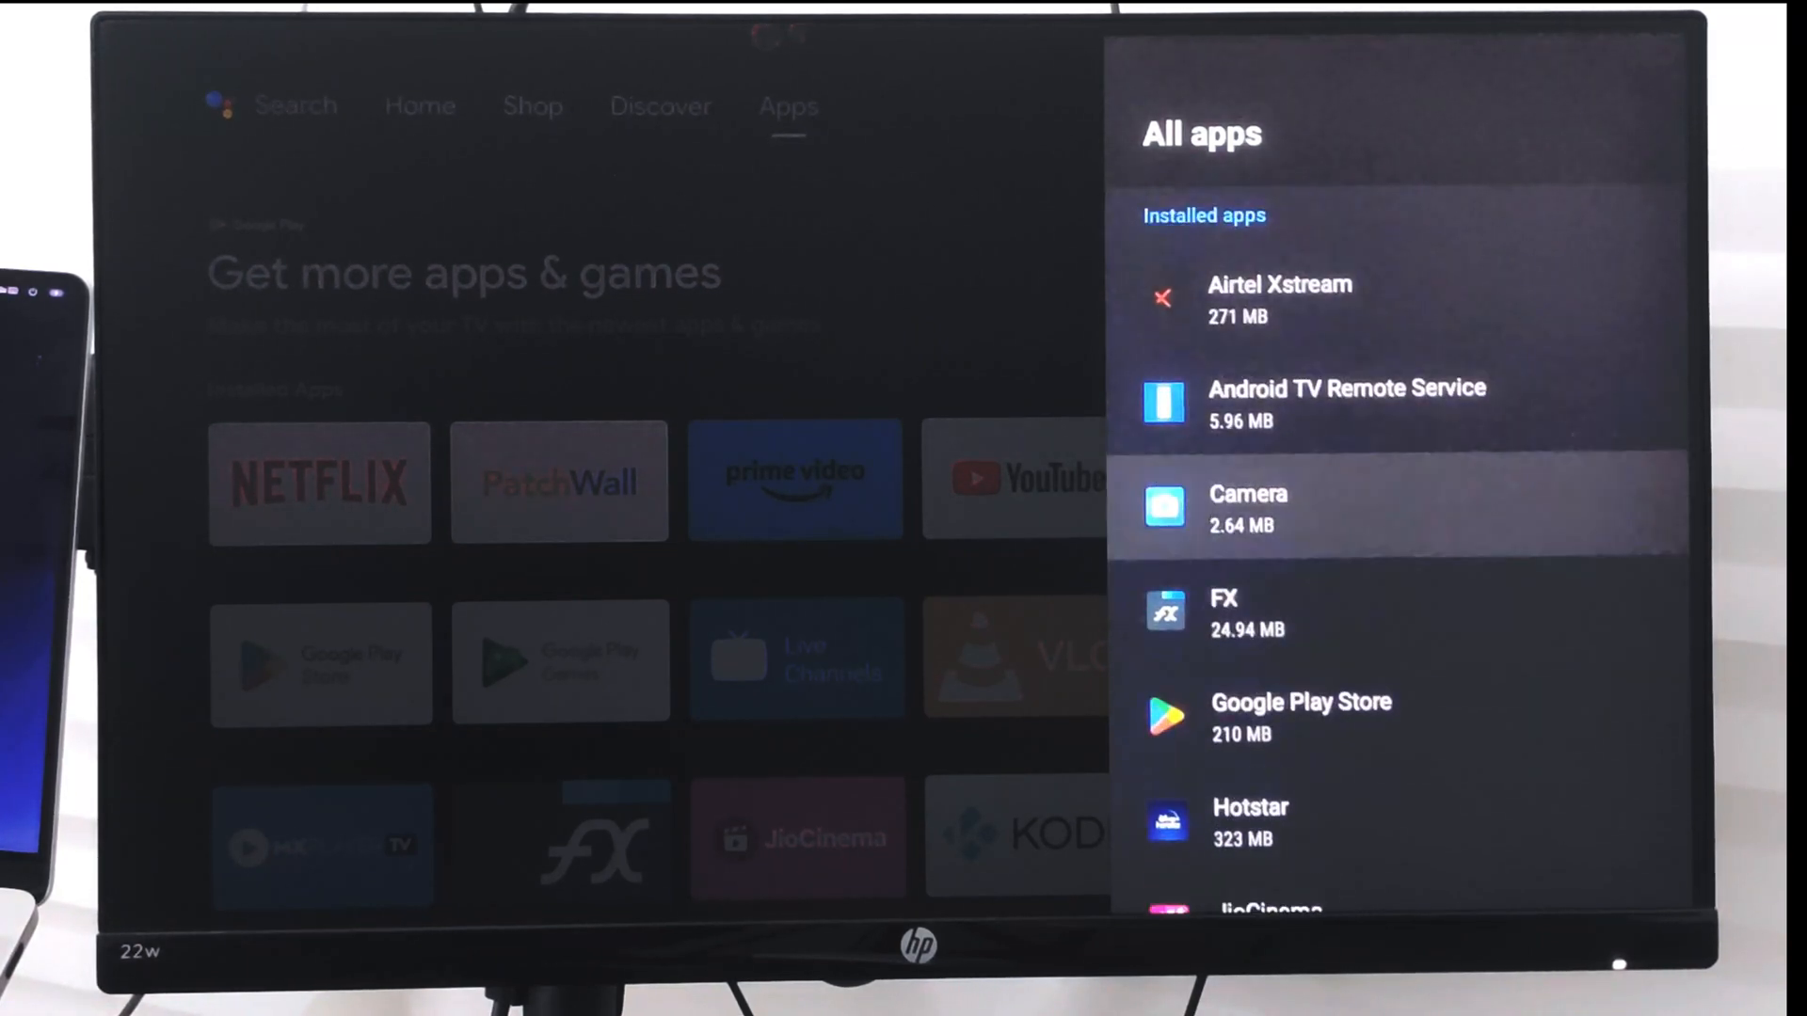
scroll("down", 3)
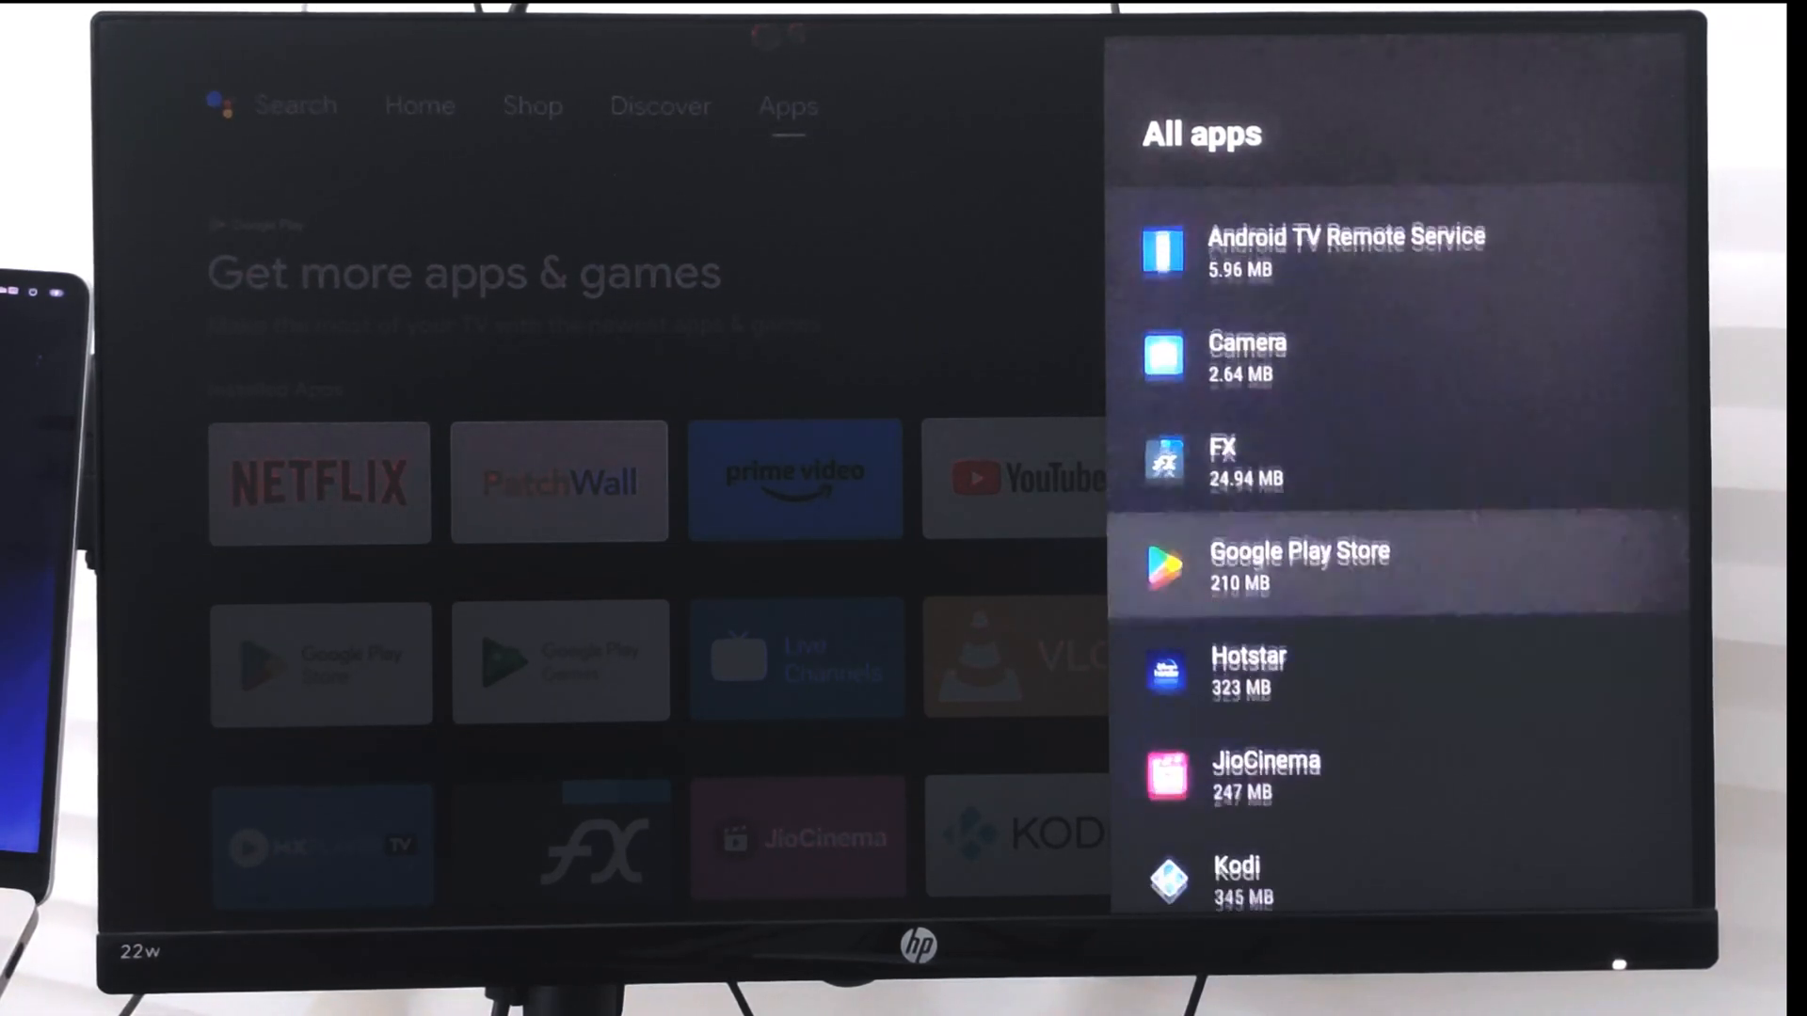
left_click(1298, 567)
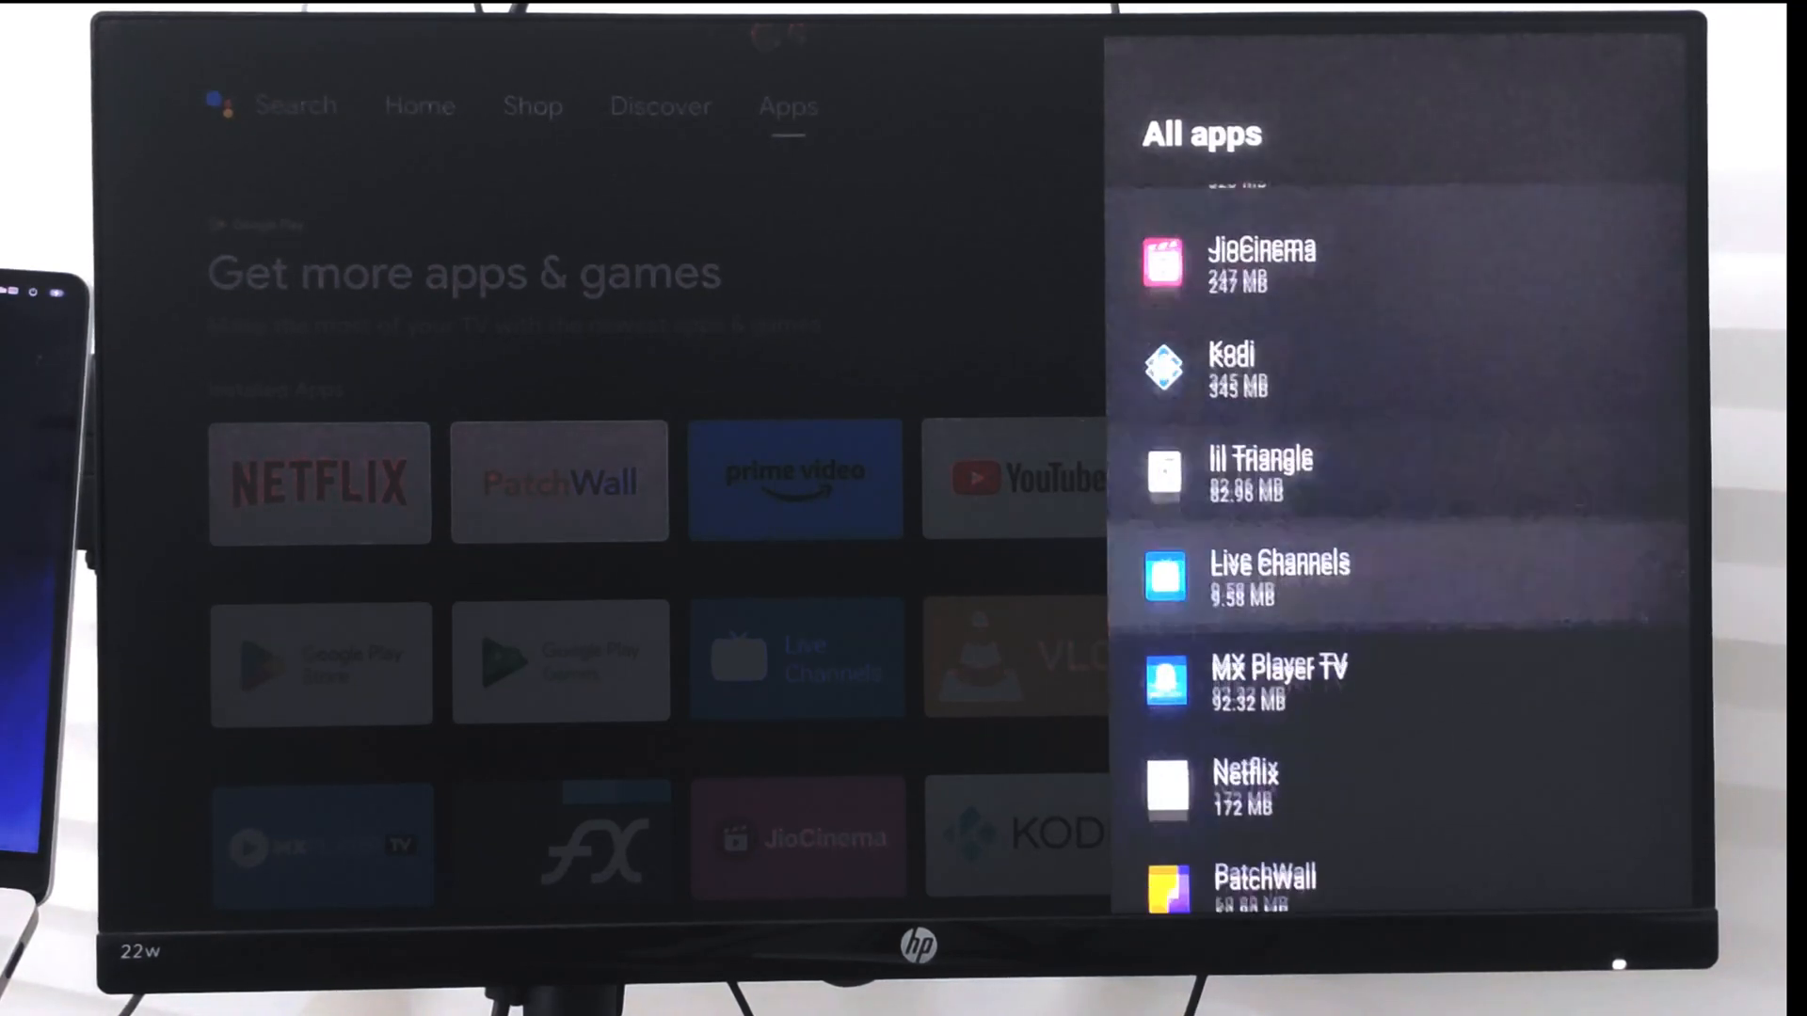
scroll("down", 3)
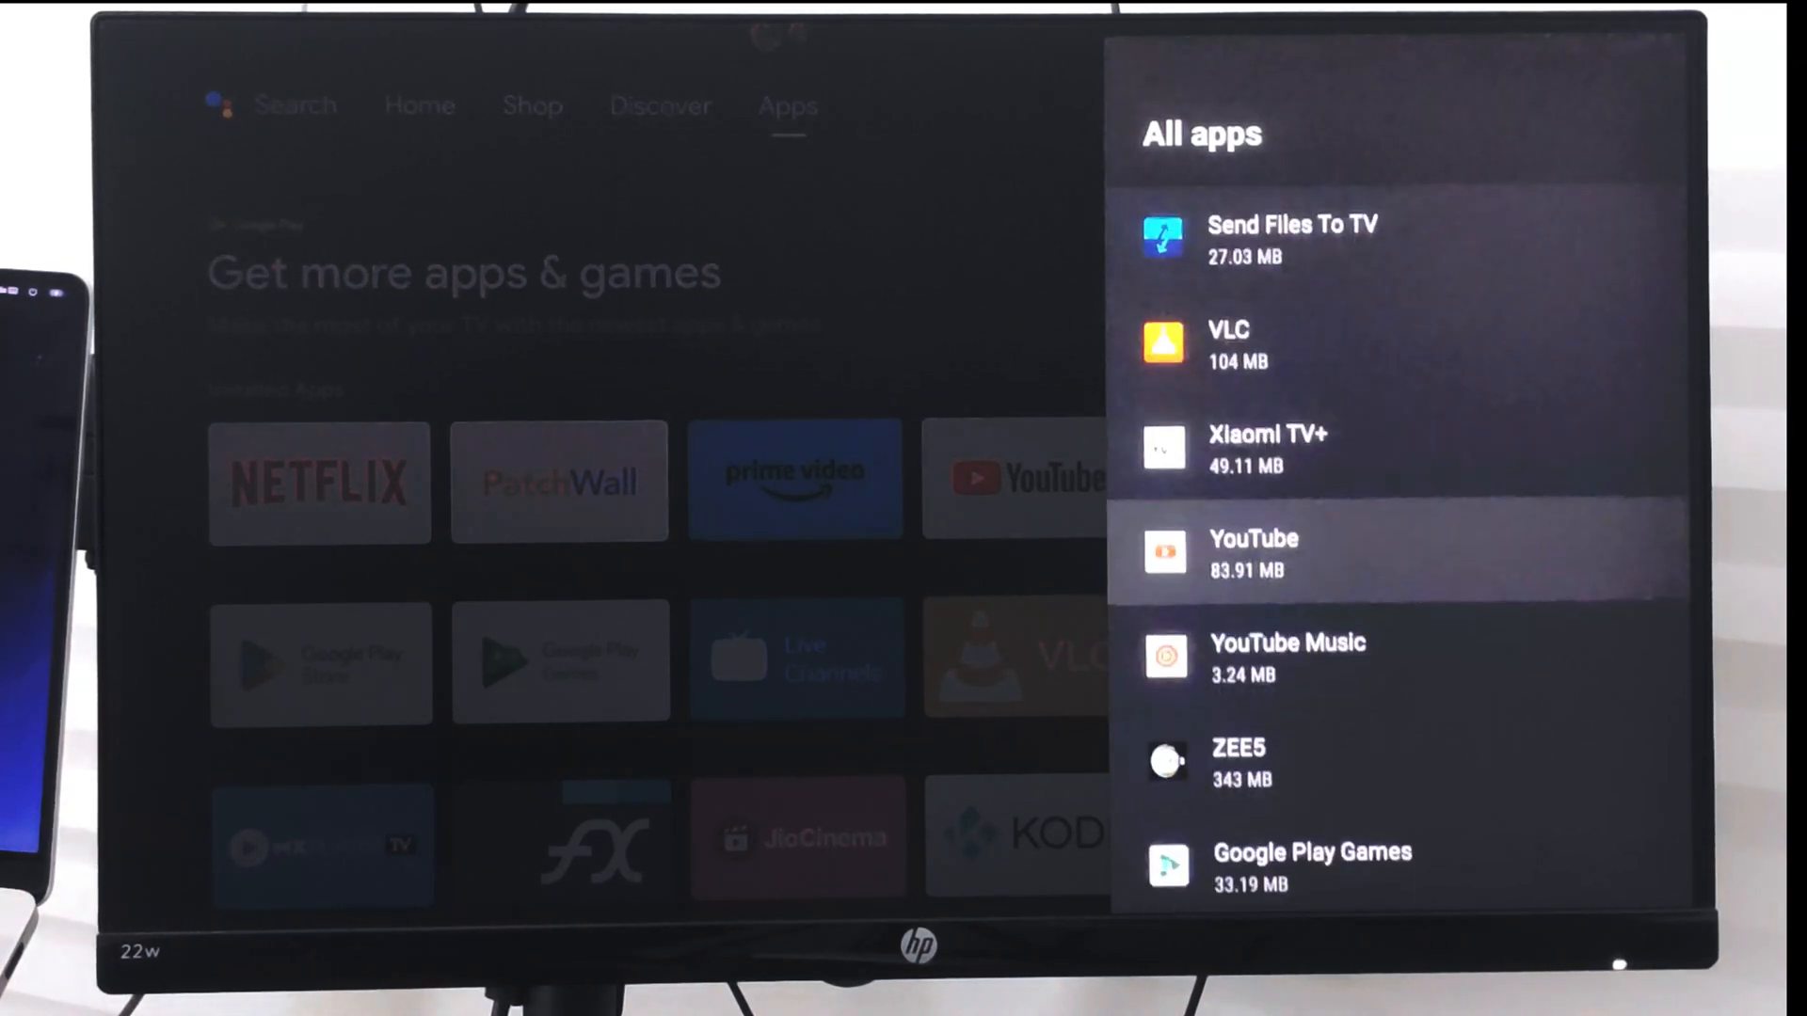